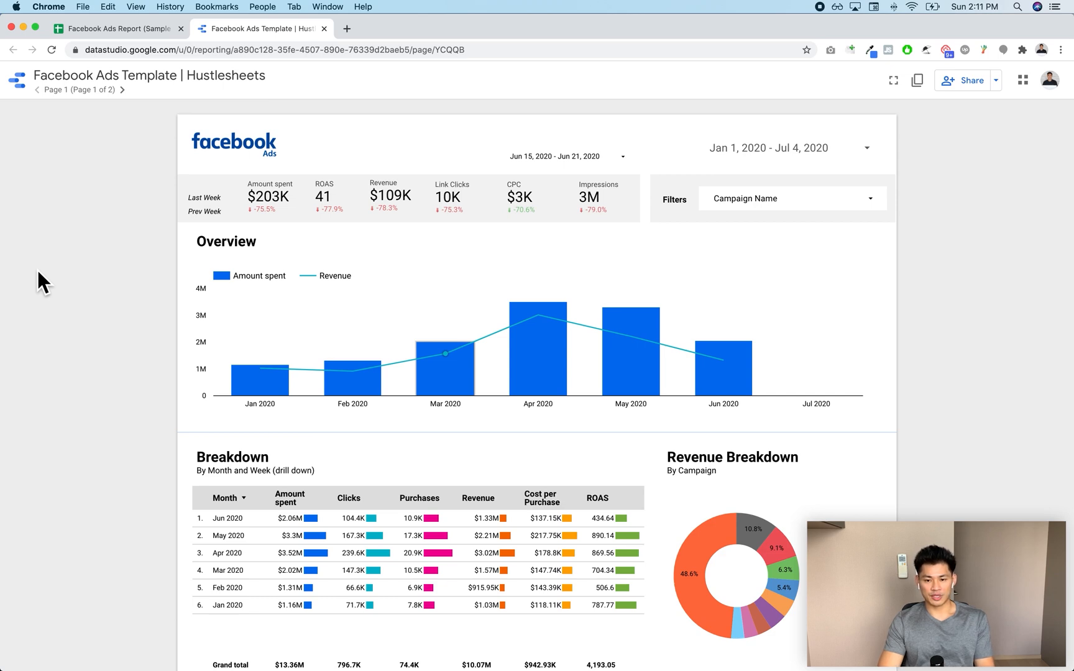
pyautogui.moveTo(100, 75)
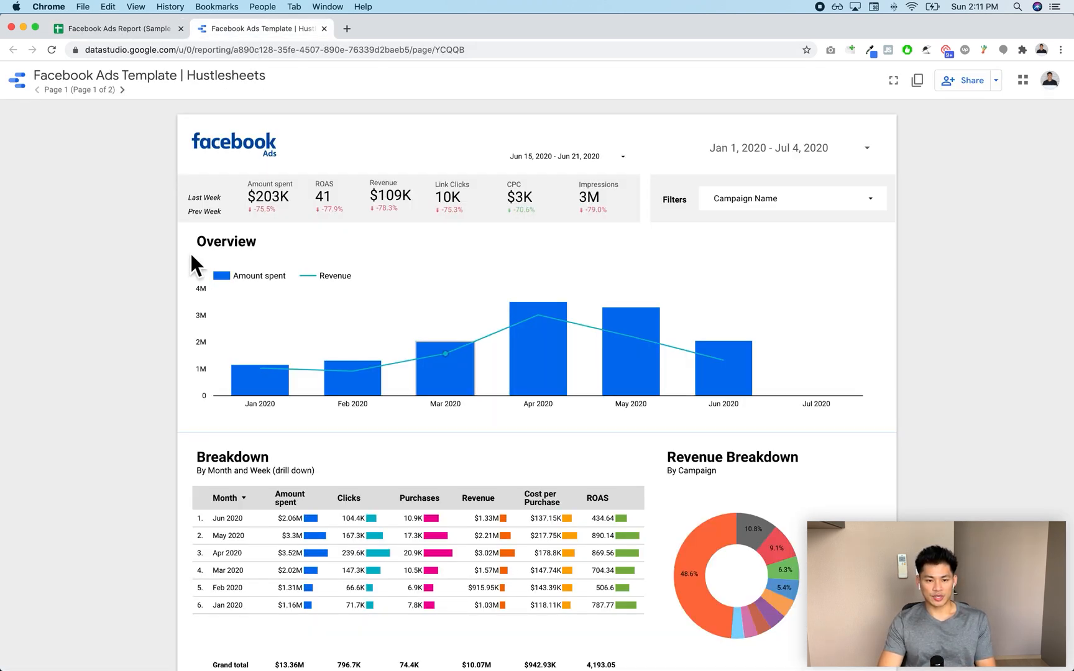
pyautogui.moveTo(569, 192)
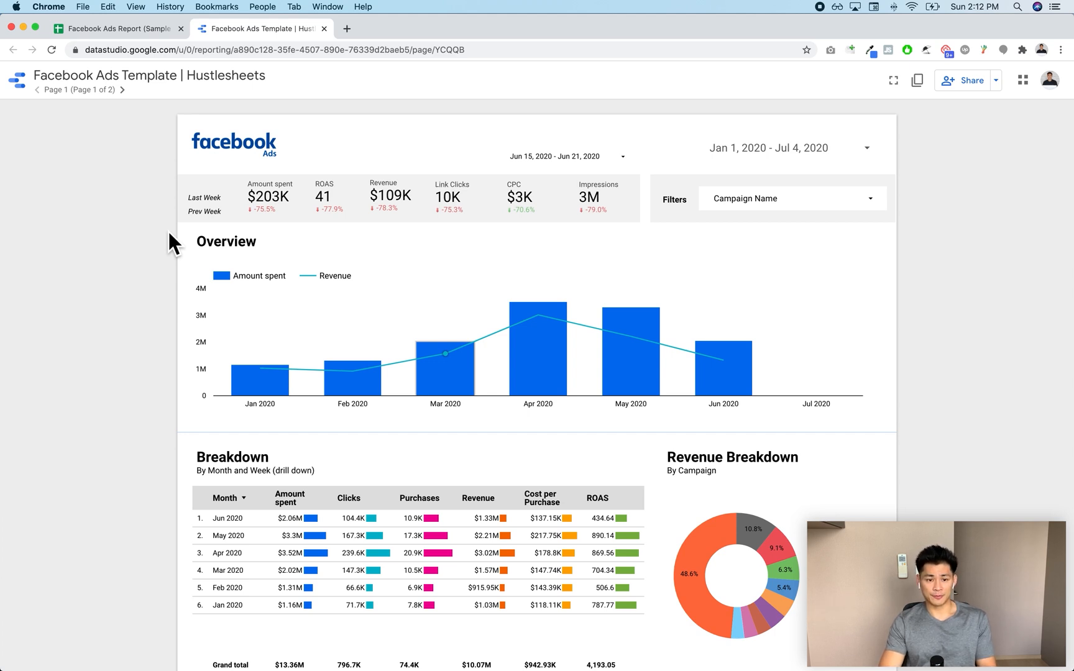
pyautogui.moveTo(190, 218)
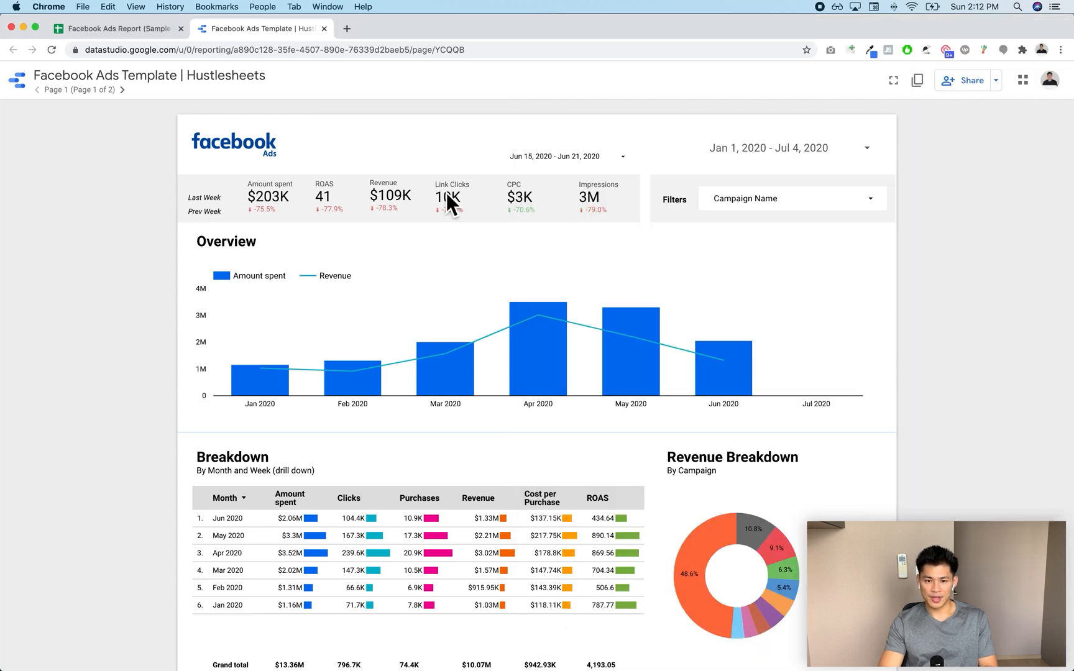
pyautogui.moveTo(273, 216)
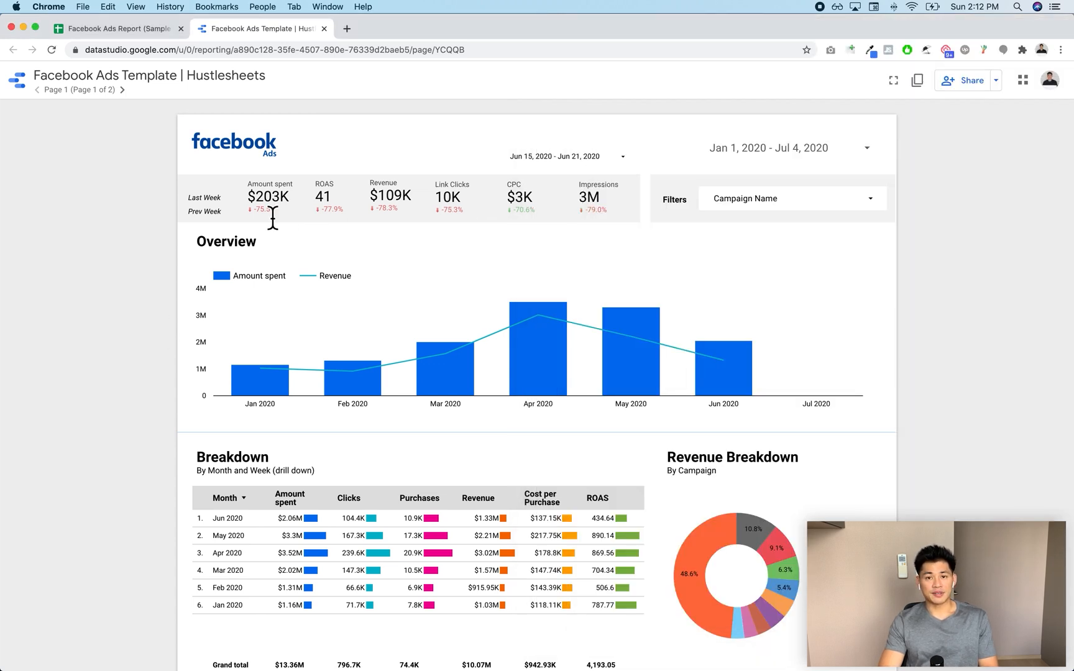
pyautogui.moveTo(273, 243)
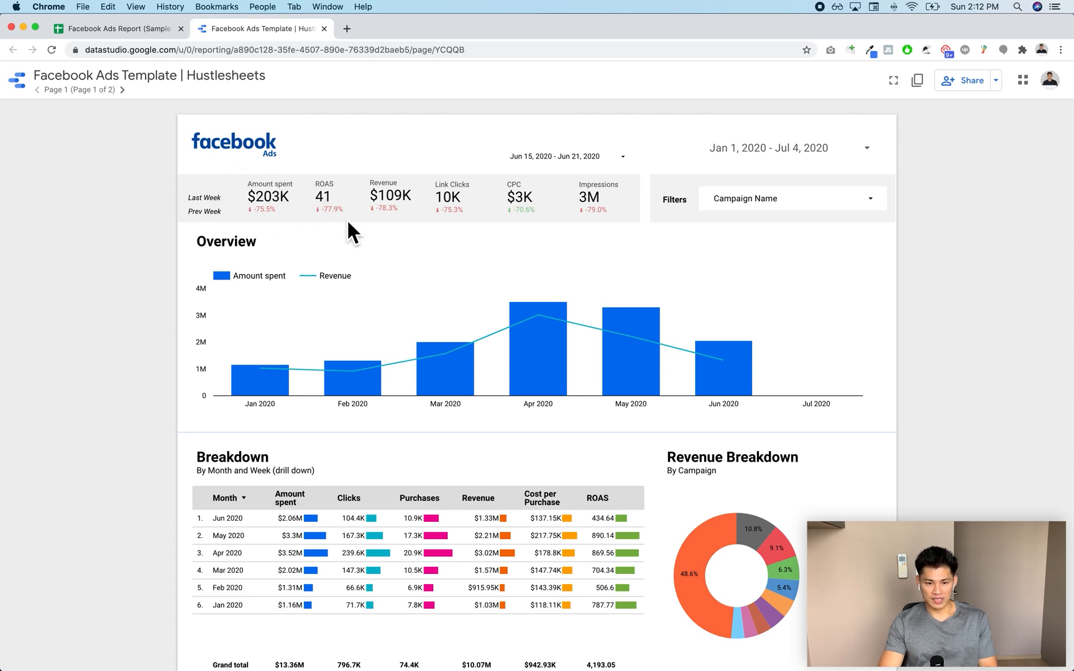
pyautogui.moveTo(456, 209)
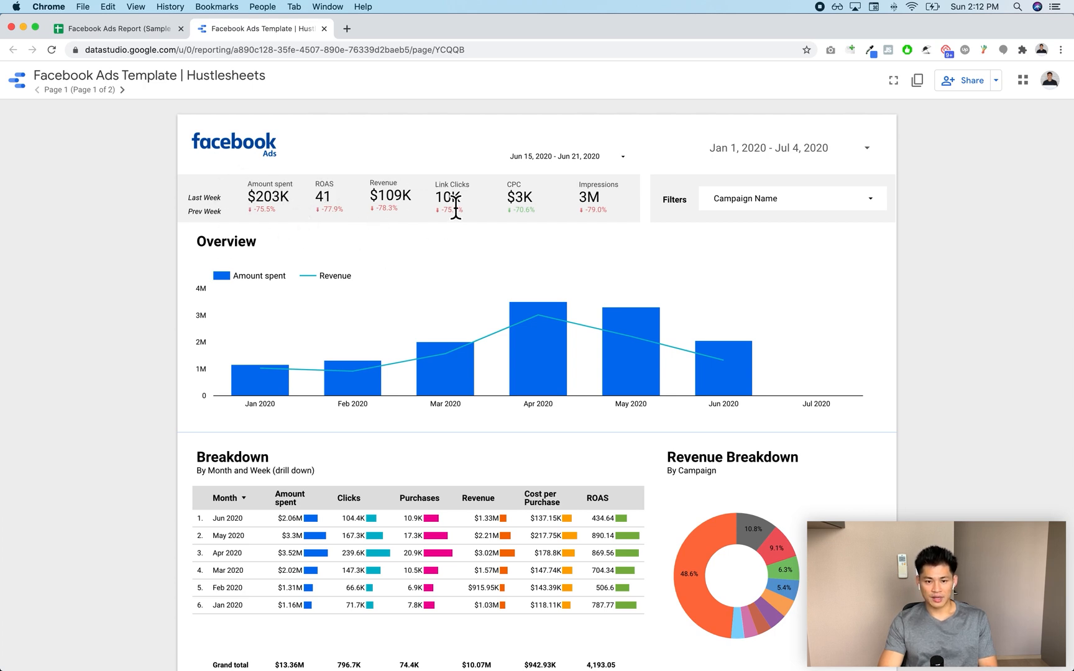
pyautogui.moveTo(519, 197)
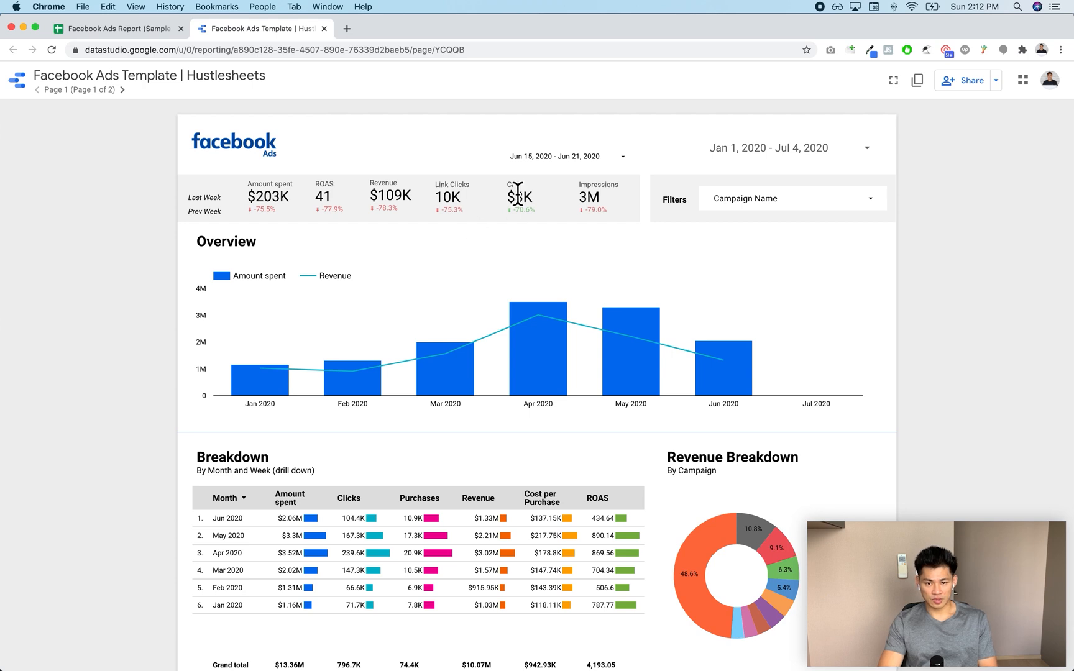
pyautogui.moveTo(247, 219)
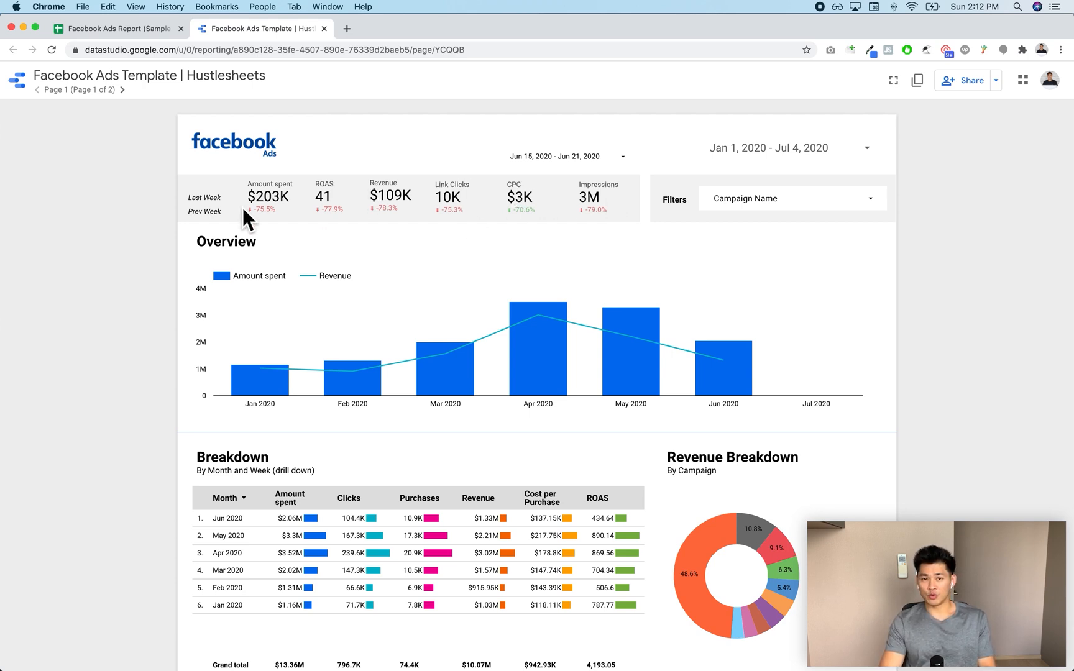
pyautogui.moveTo(237, 221)
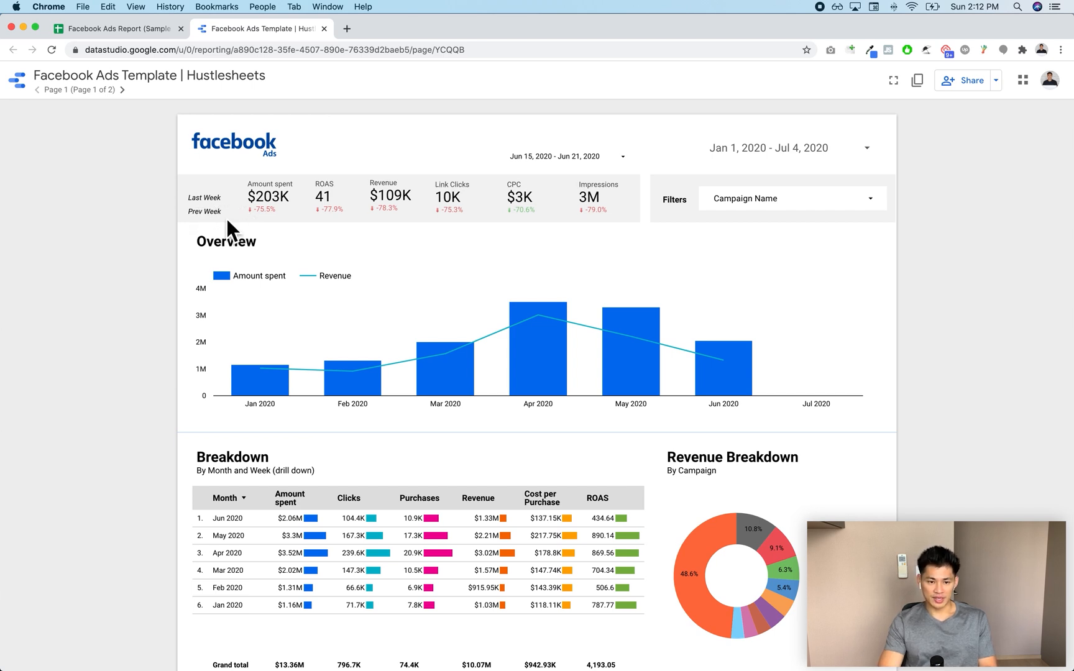
pyautogui.moveTo(353, 223)
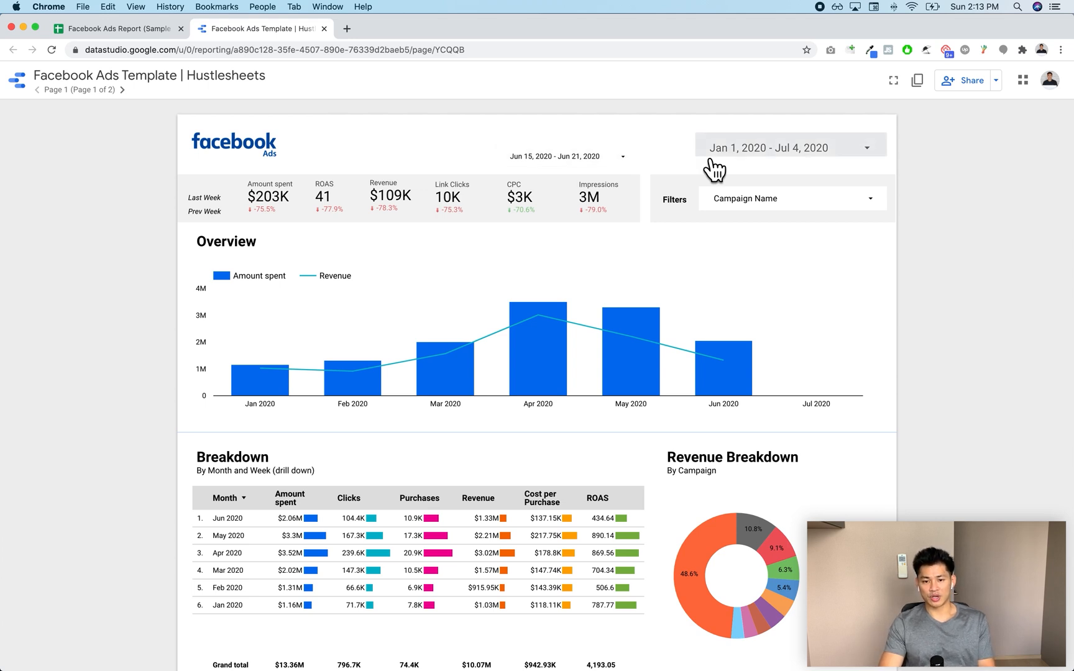
pyautogui.moveTo(820, 173)
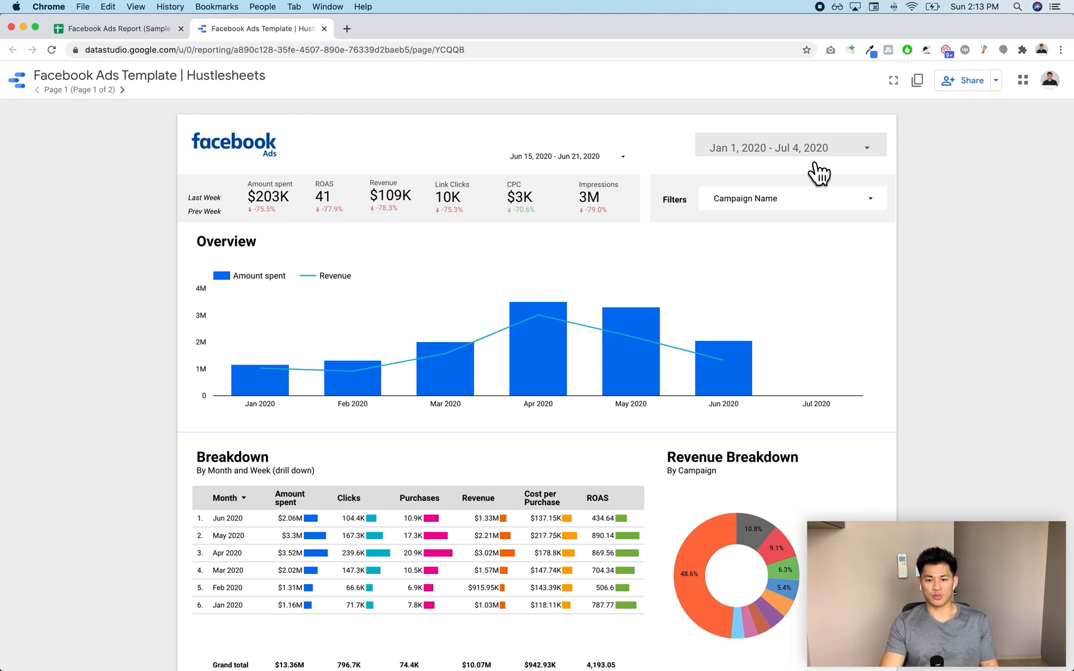
pyautogui.moveTo(642, 209)
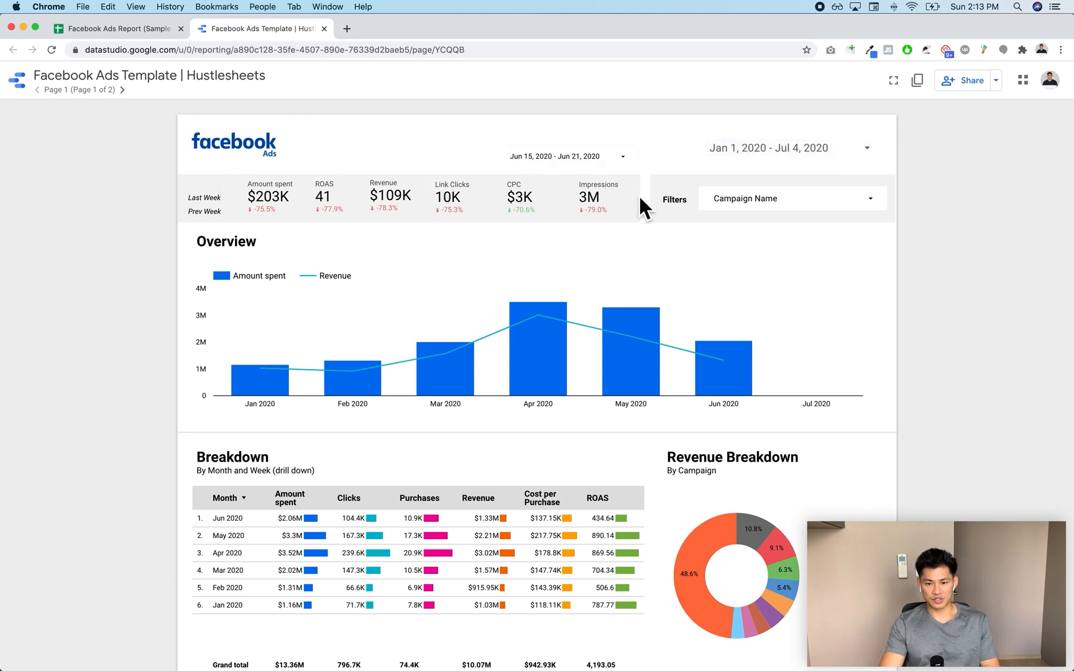
pyautogui.moveTo(535, 199)
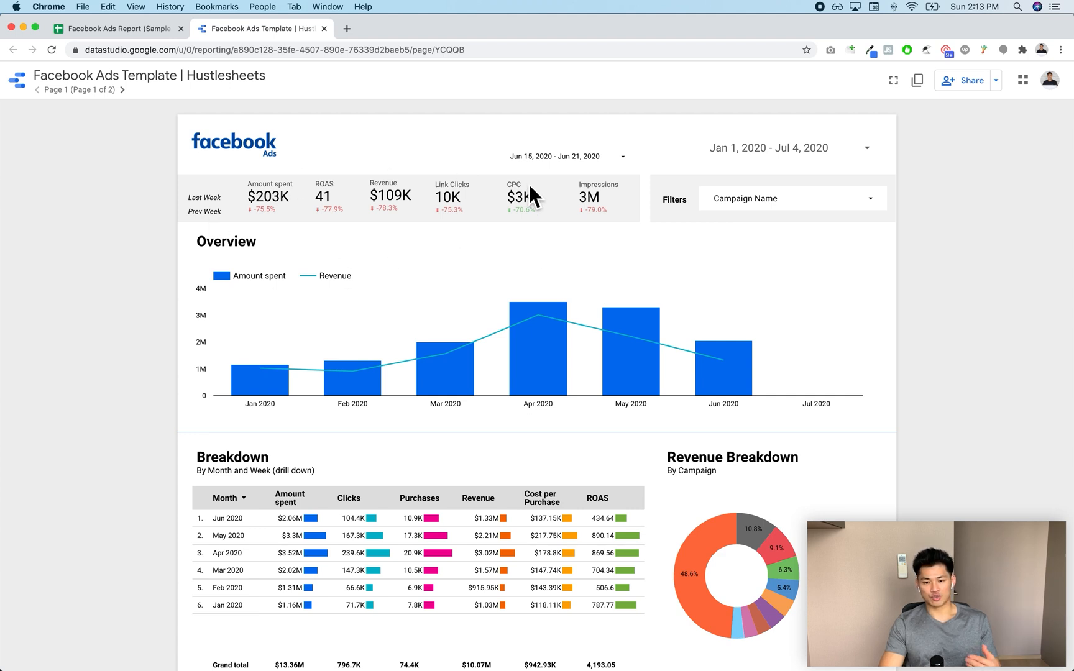
pyautogui.moveTo(538, 361)
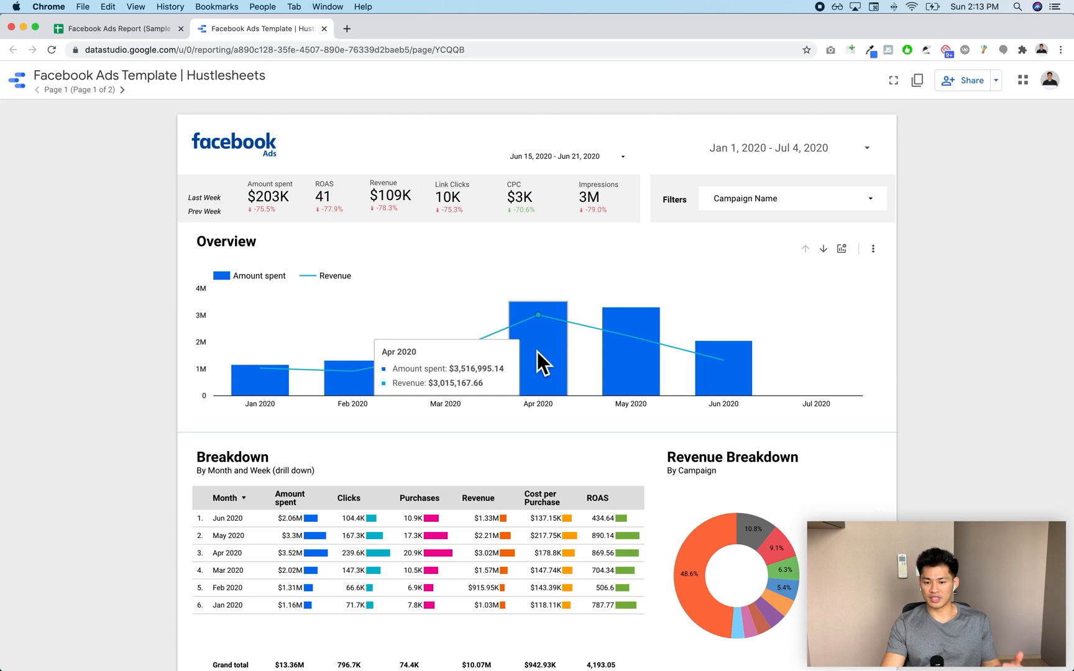
pyautogui.moveTo(82, 281)
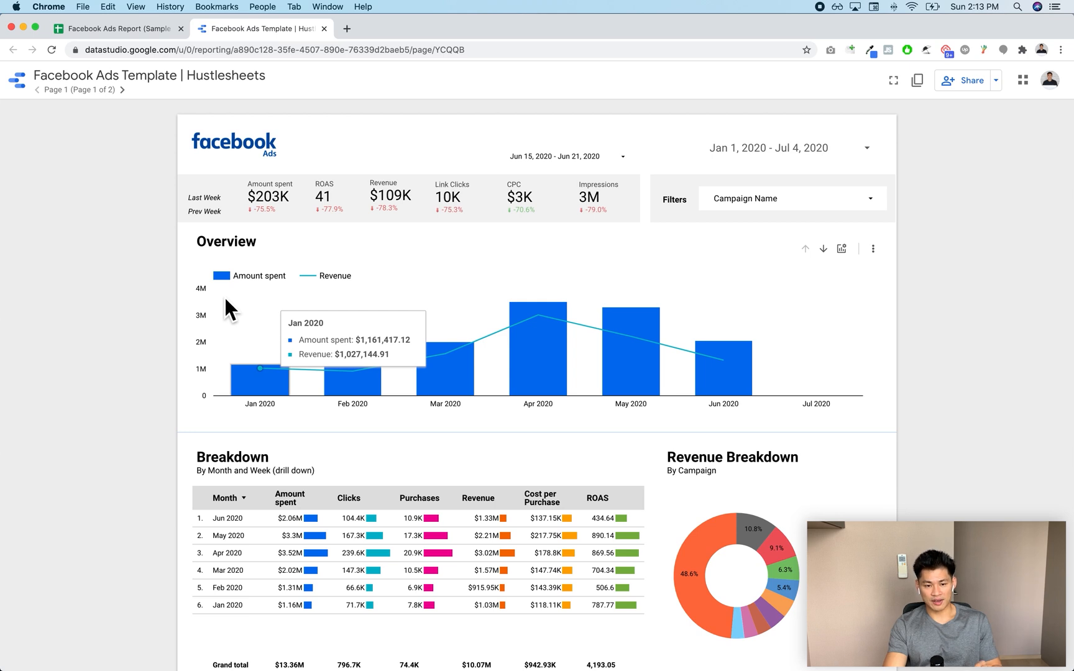
pyautogui.moveTo(502, 323)
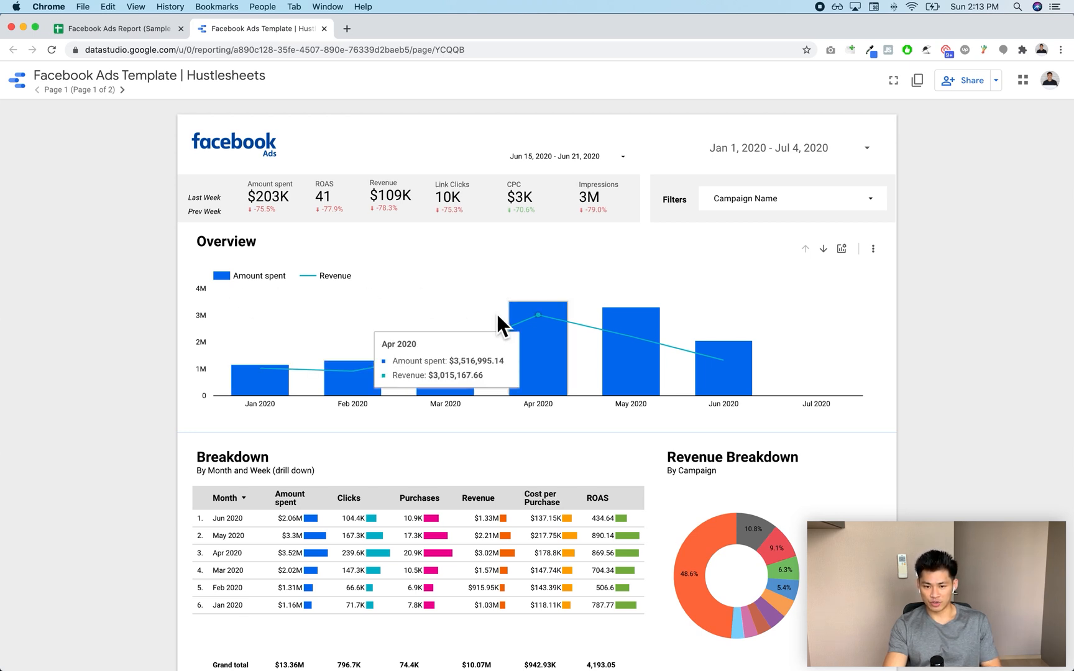
pyautogui.moveTo(281, 374)
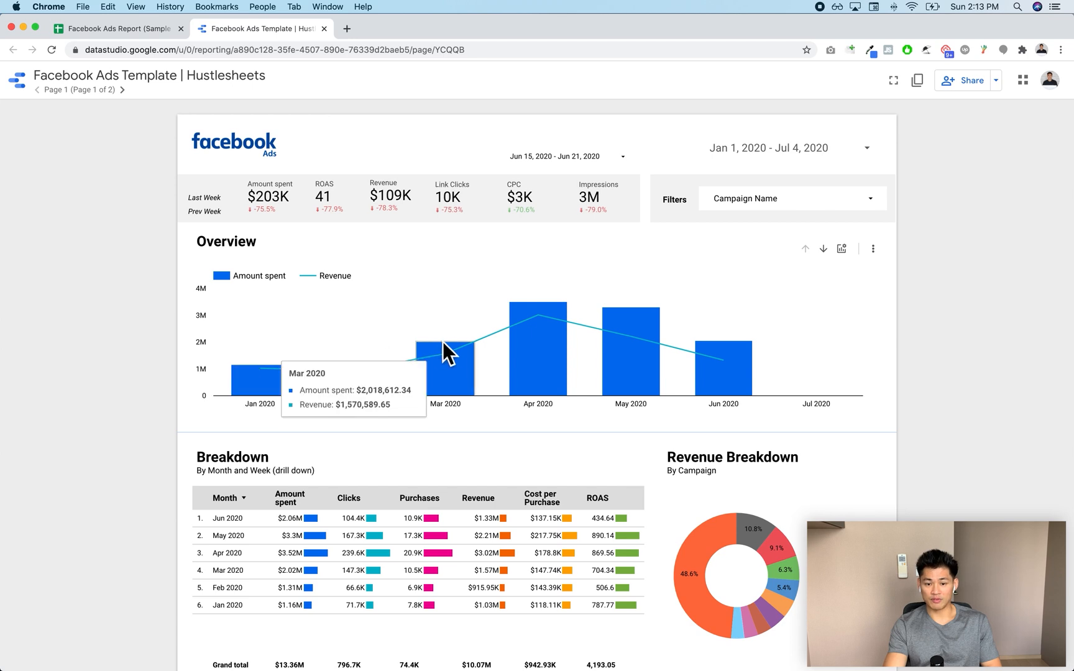
pyautogui.moveTo(784, 304)
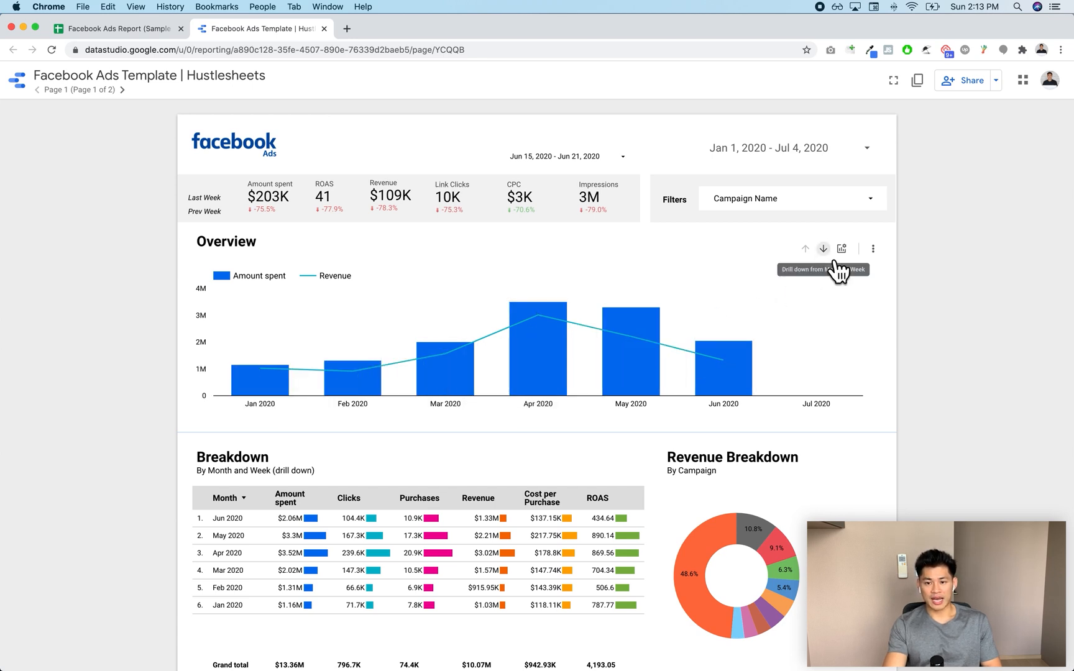
# - Drill the Overview chart down from monthly to weekly and then daily spend and revenue
pyautogui.click(823, 248)
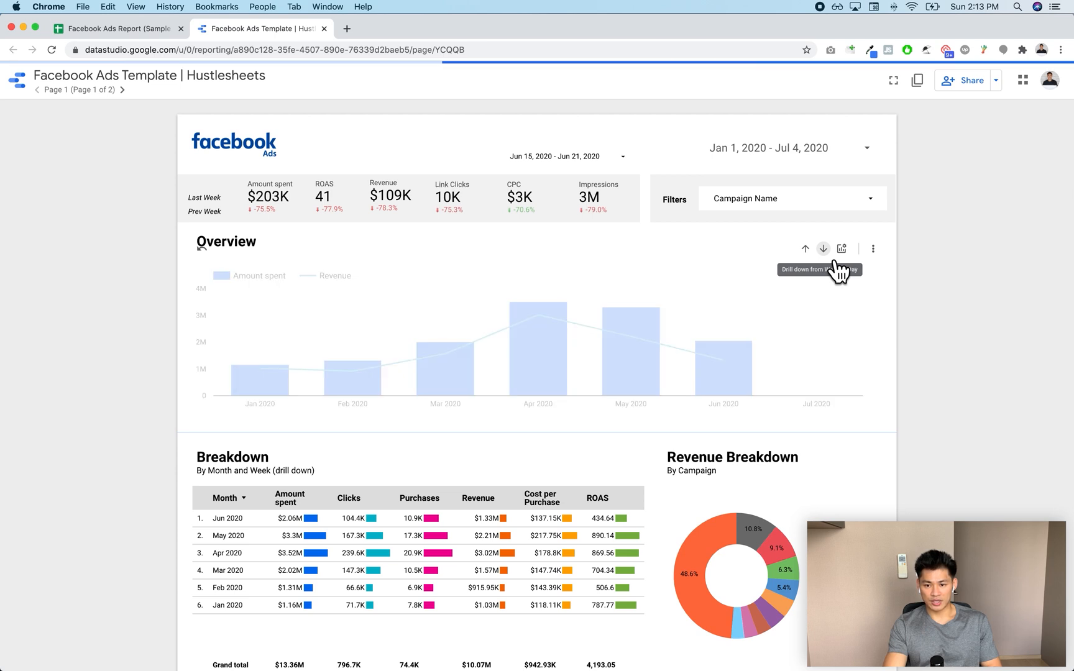
pyautogui.click(823, 248)
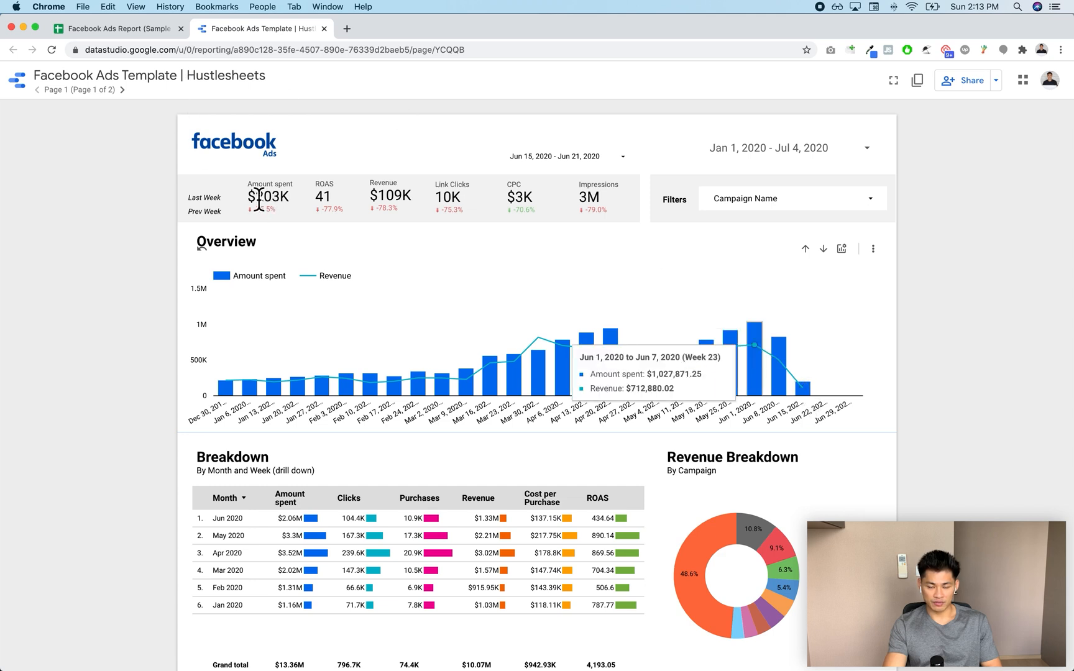
pyautogui.moveTo(649, 401)
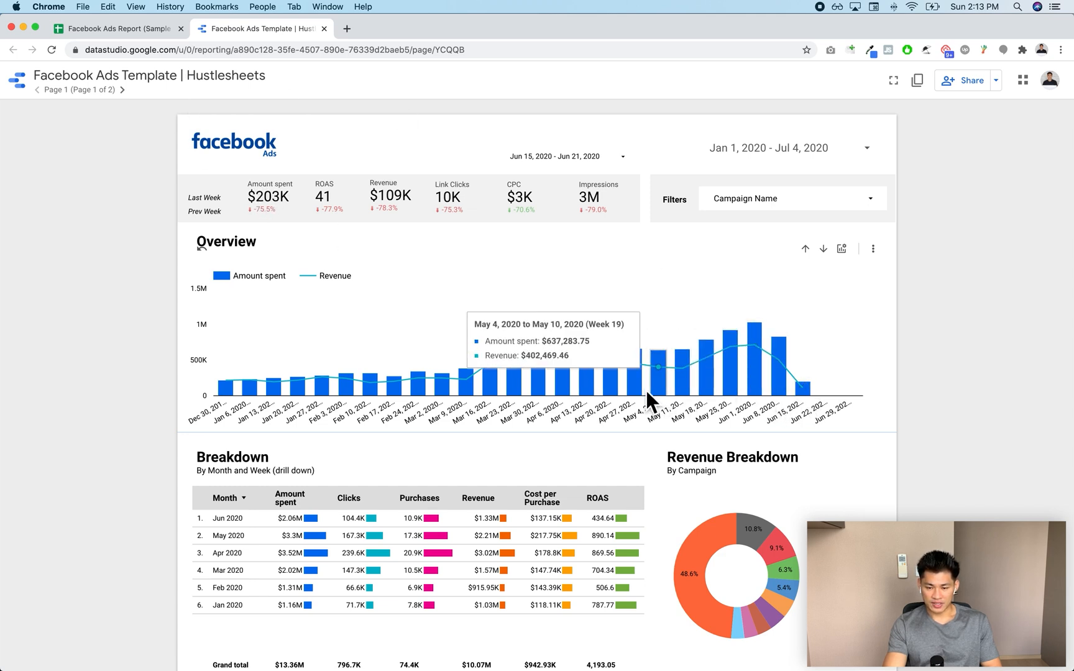
pyautogui.moveTo(602, 404)
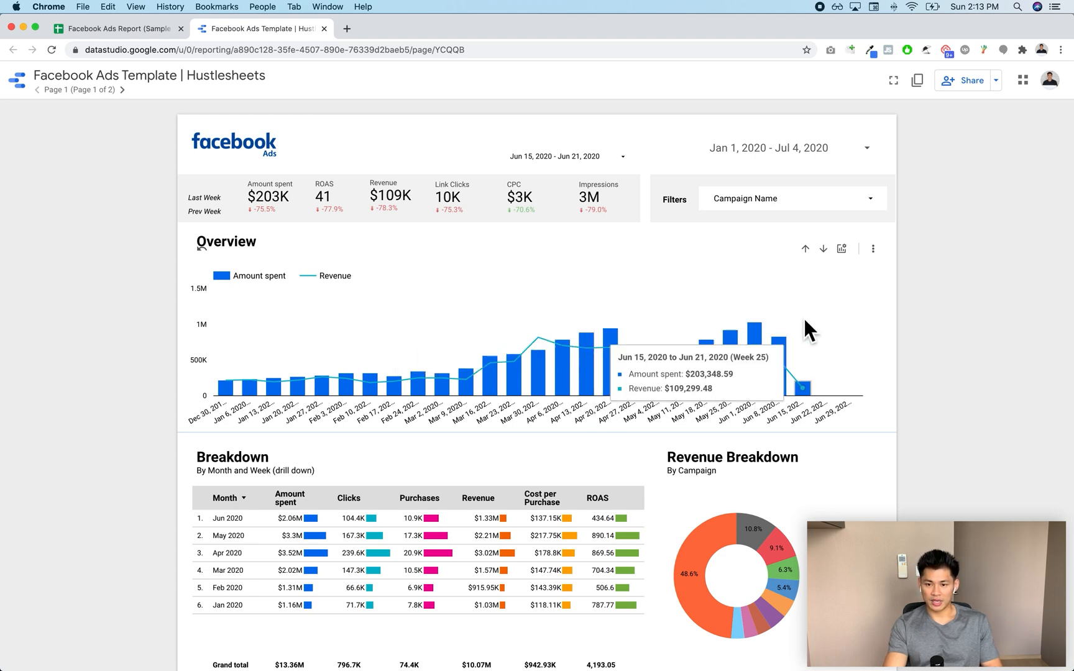
pyautogui.moveTo(829, 266)
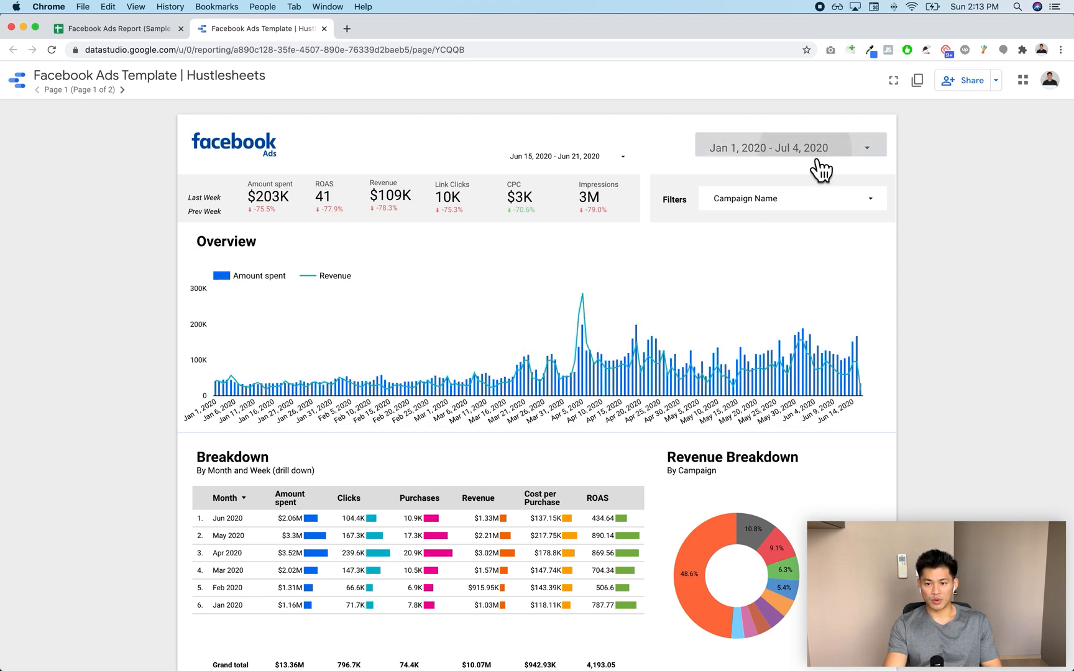
# - Peek at the report date range calendar without changes, then drill the Overview chart back up
pyautogui.click(788, 148)
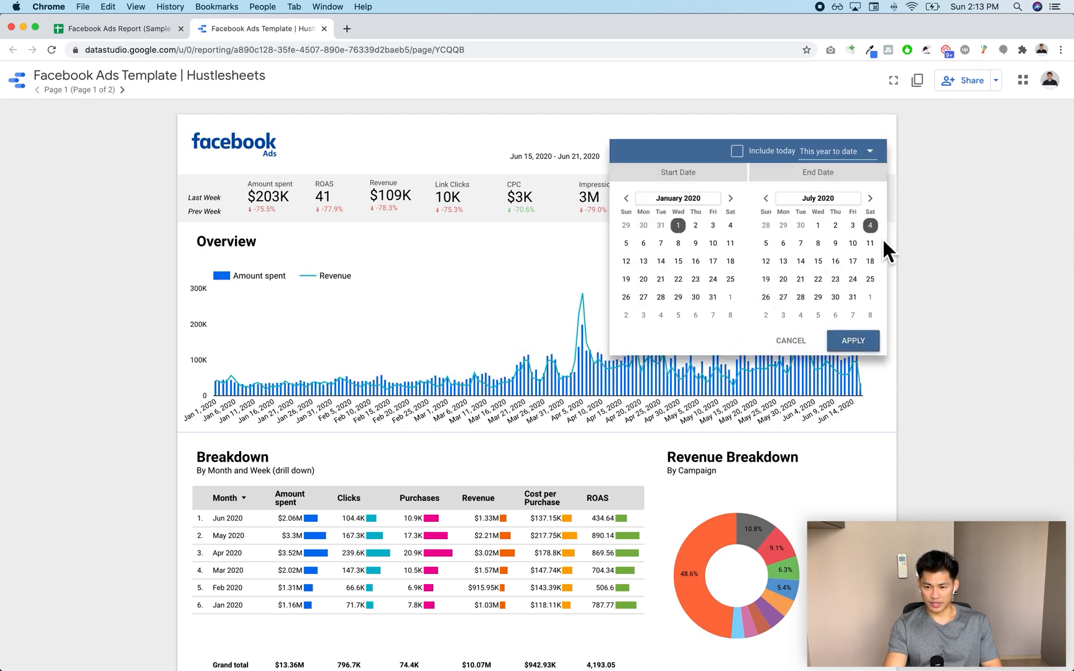
pyautogui.click(853, 341)
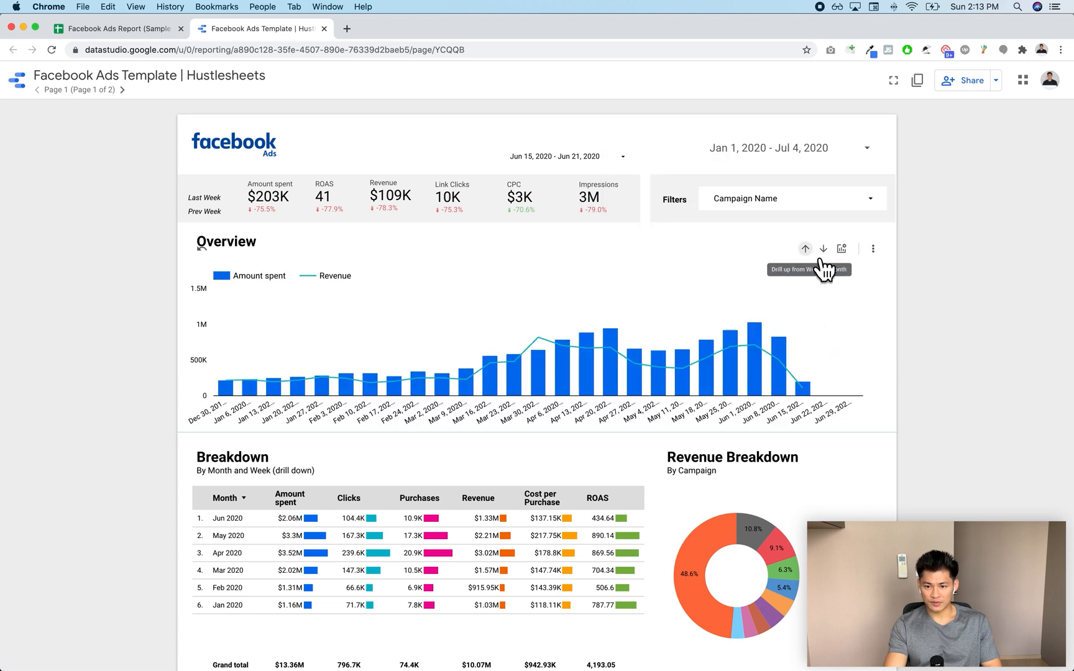
pyautogui.click(805, 249)
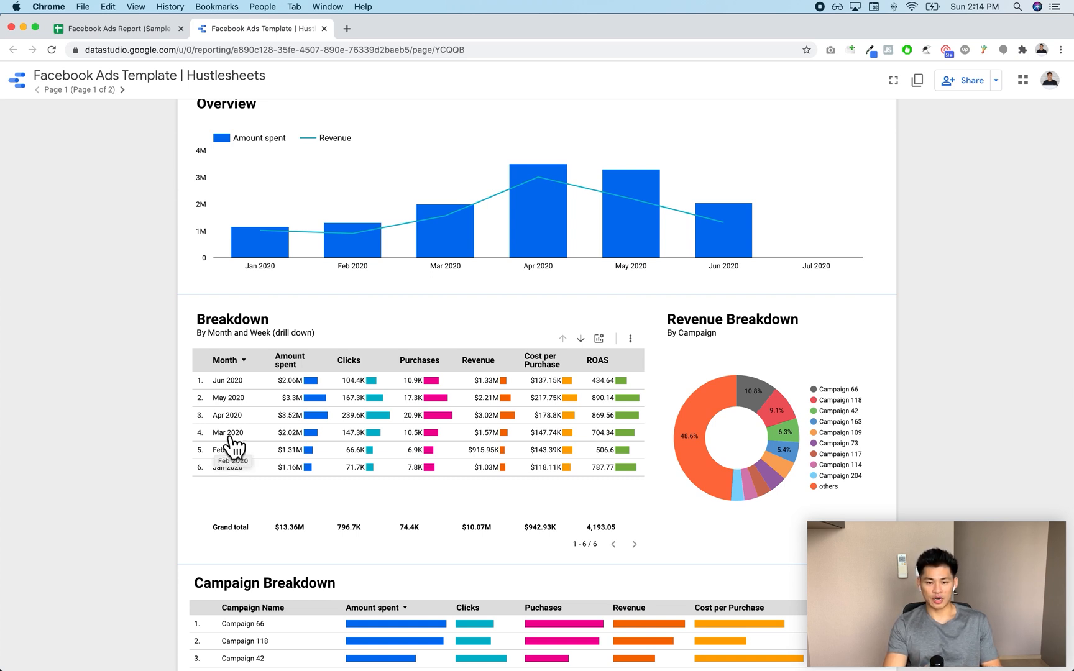
pyautogui.moveTo(288, 389)
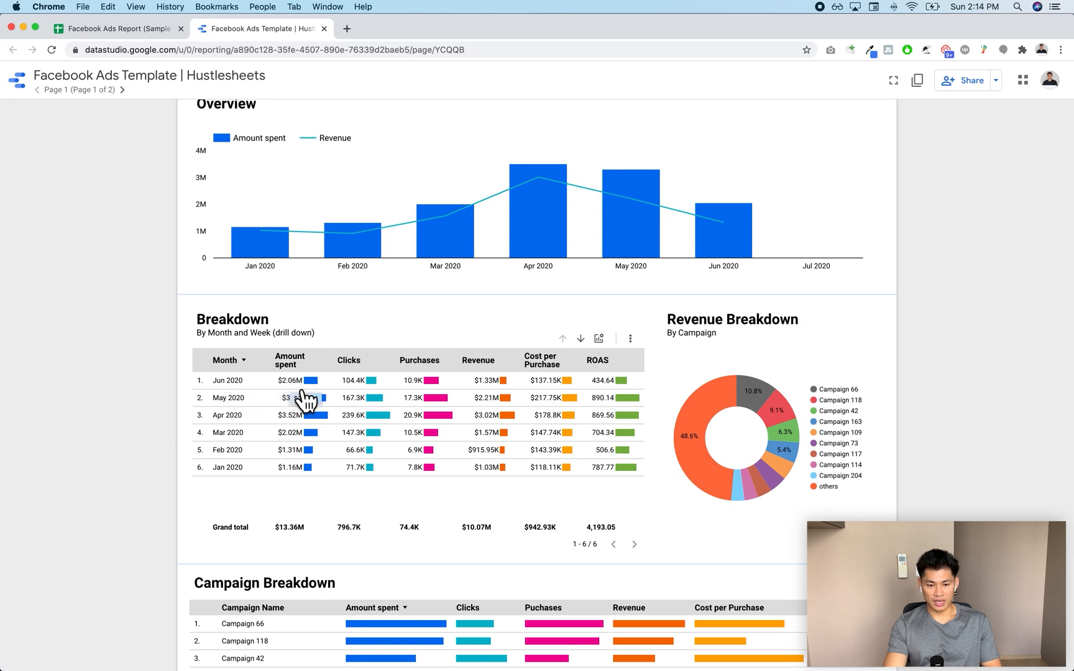
pyautogui.moveTo(428, 399)
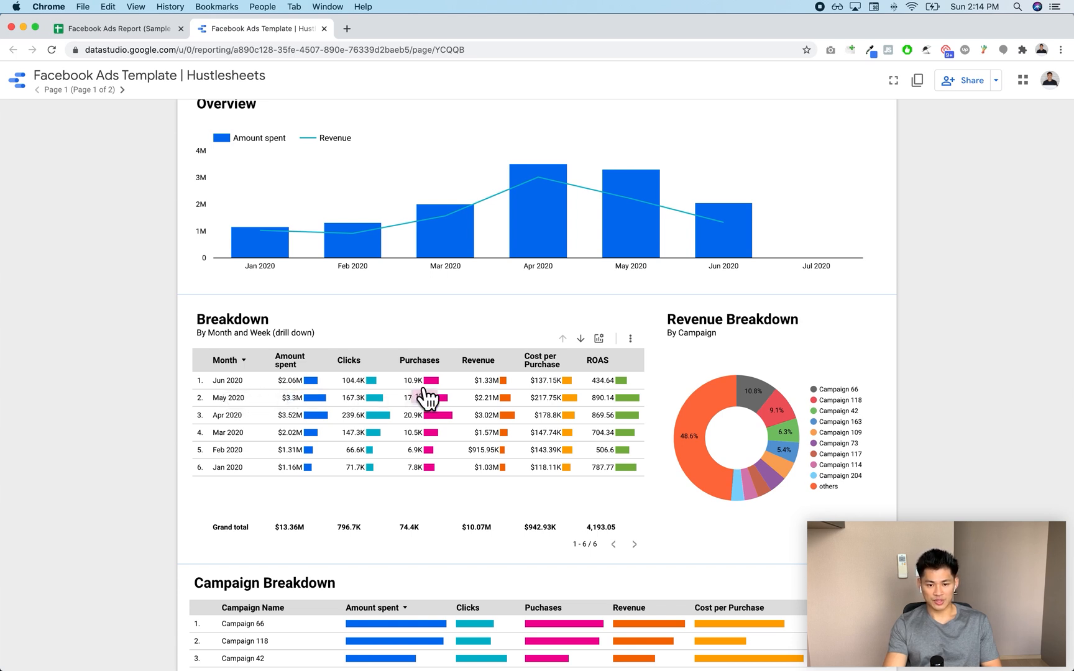
pyautogui.moveTo(620, 401)
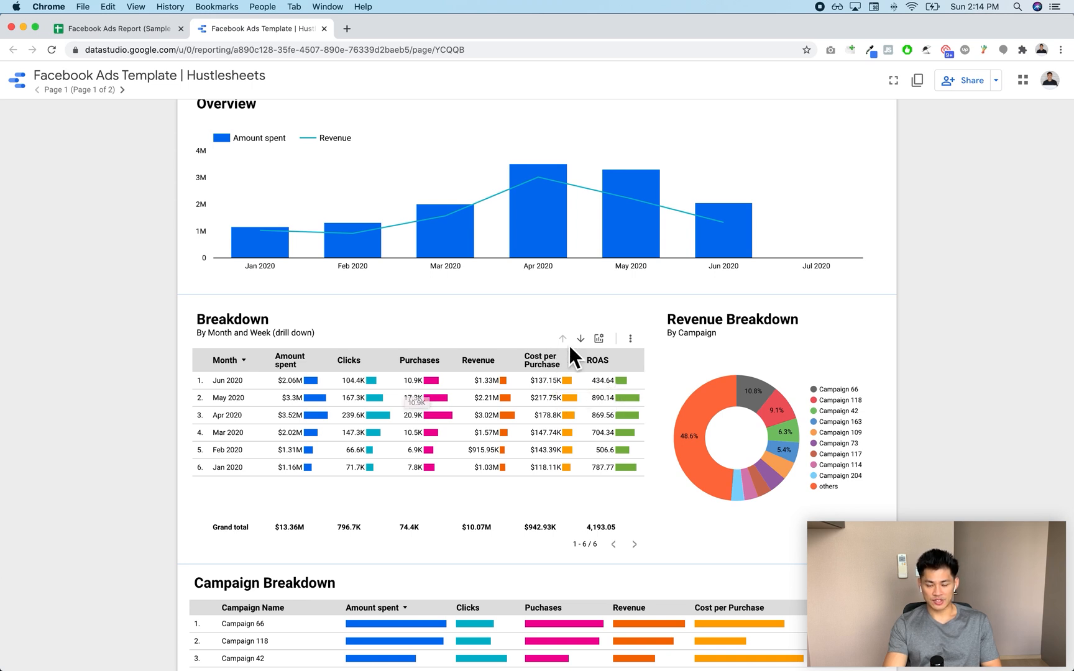
pyautogui.click(579, 338)
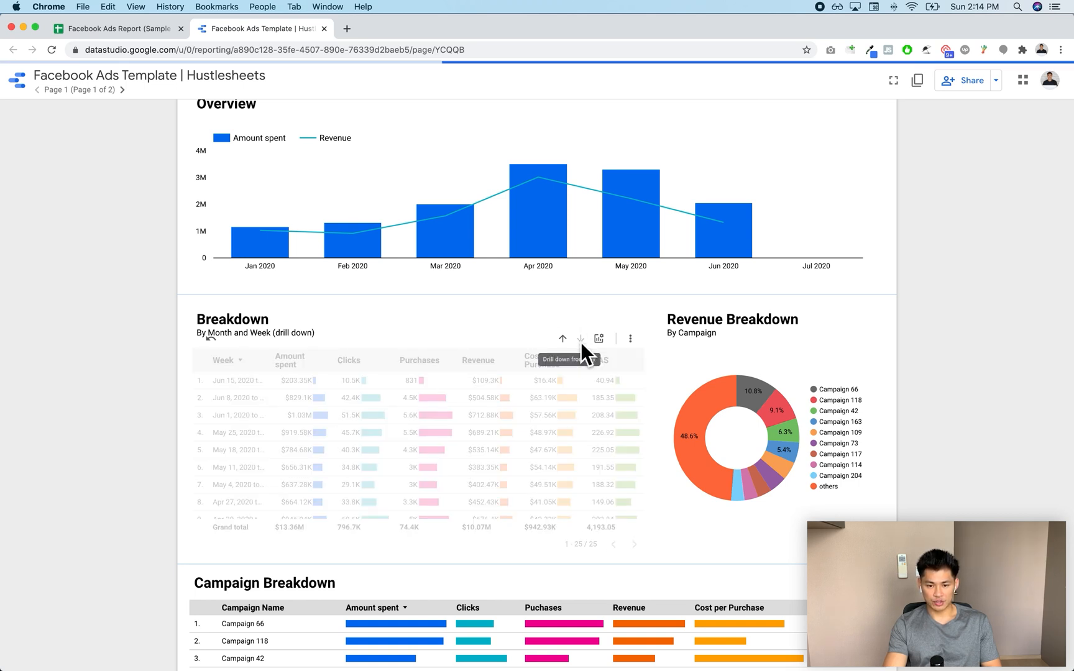
pyautogui.click(580, 338)
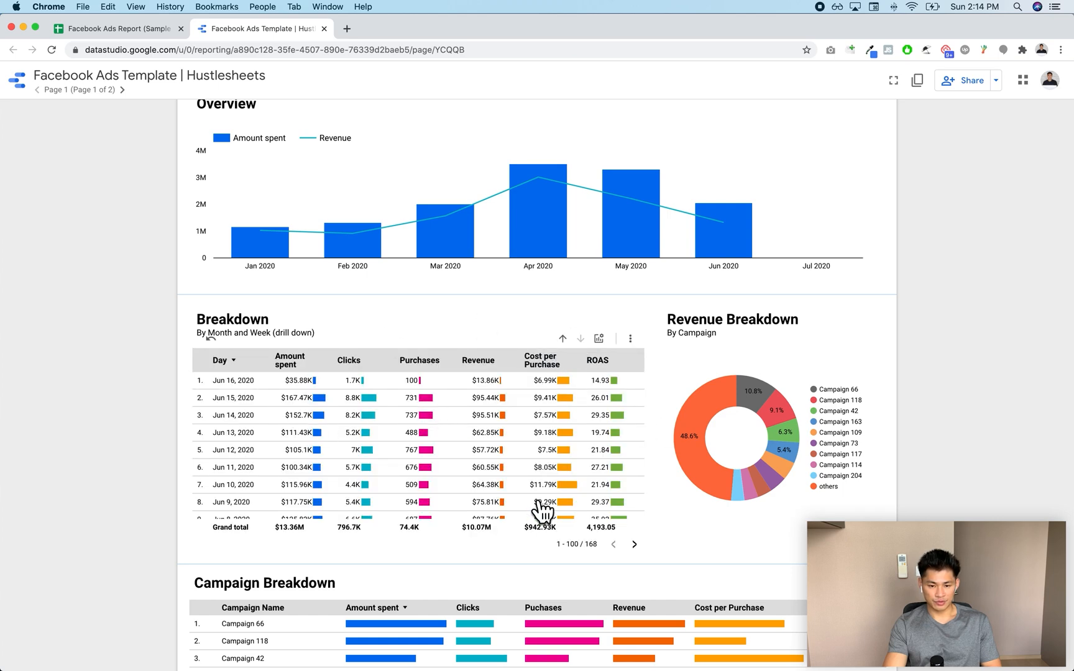
pyautogui.moveTo(574, 358)
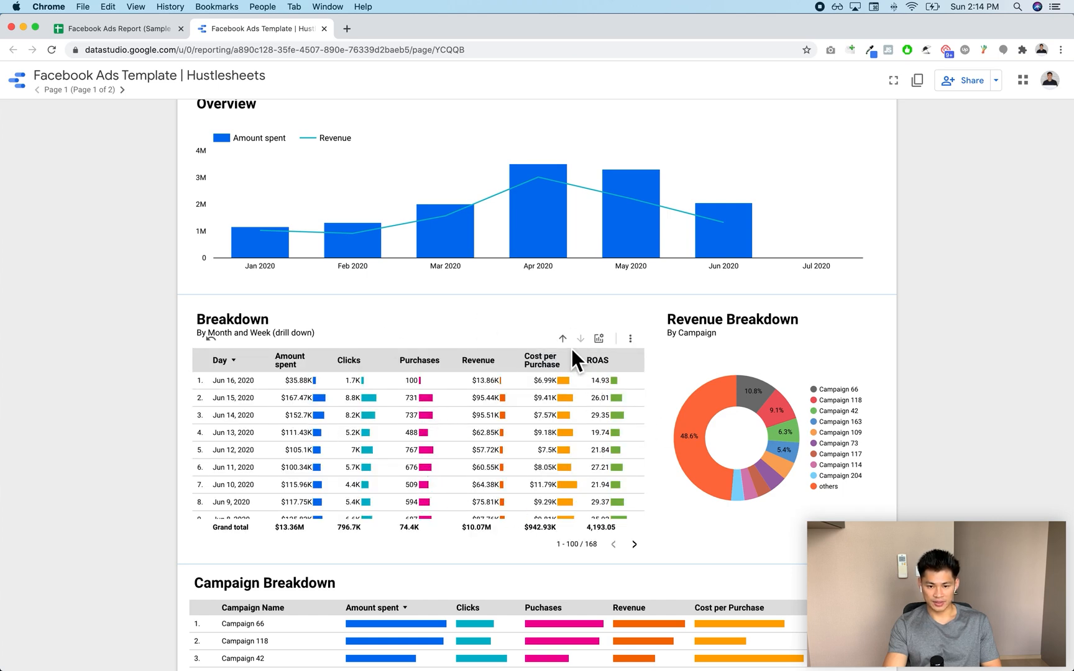
pyautogui.click(562, 338)
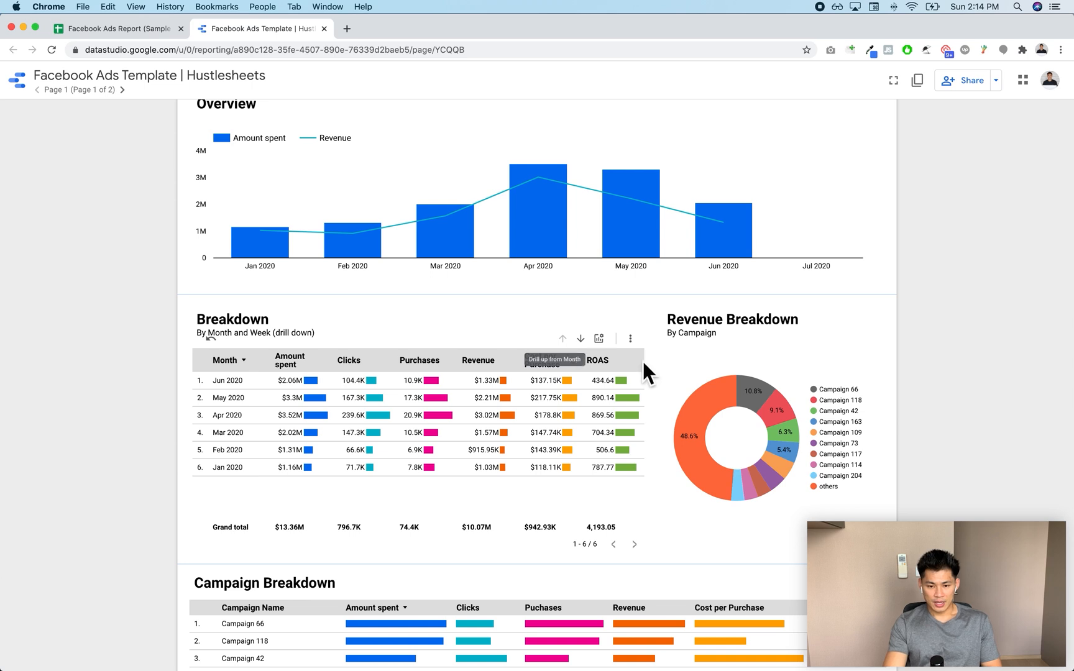
pyautogui.moveTo(456, 404)
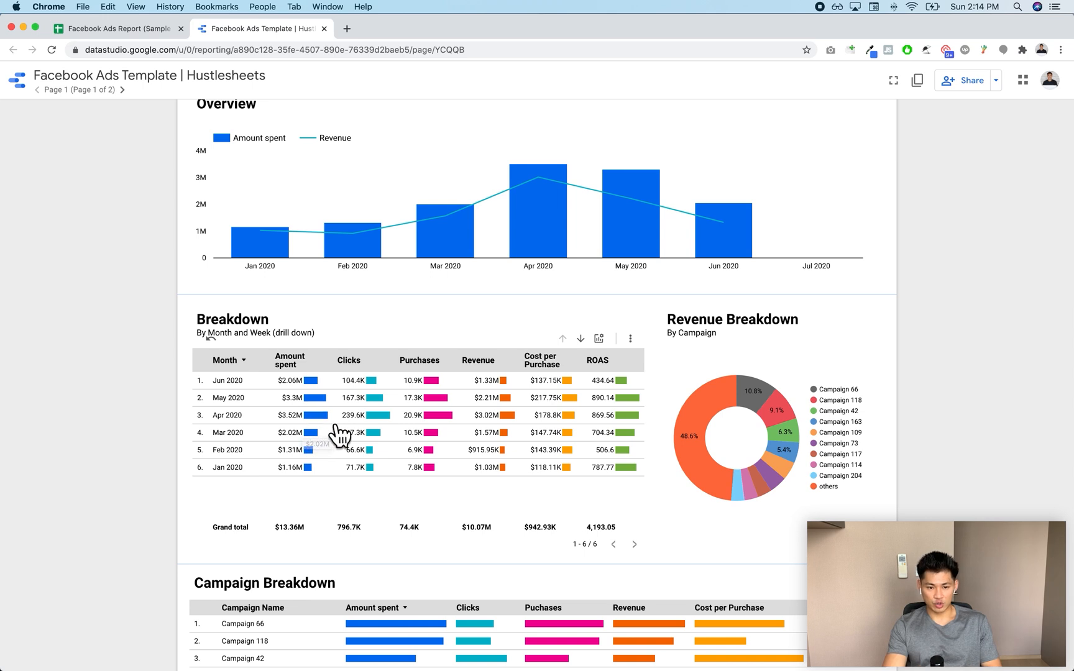
pyautogui.moveTo(445, 429)
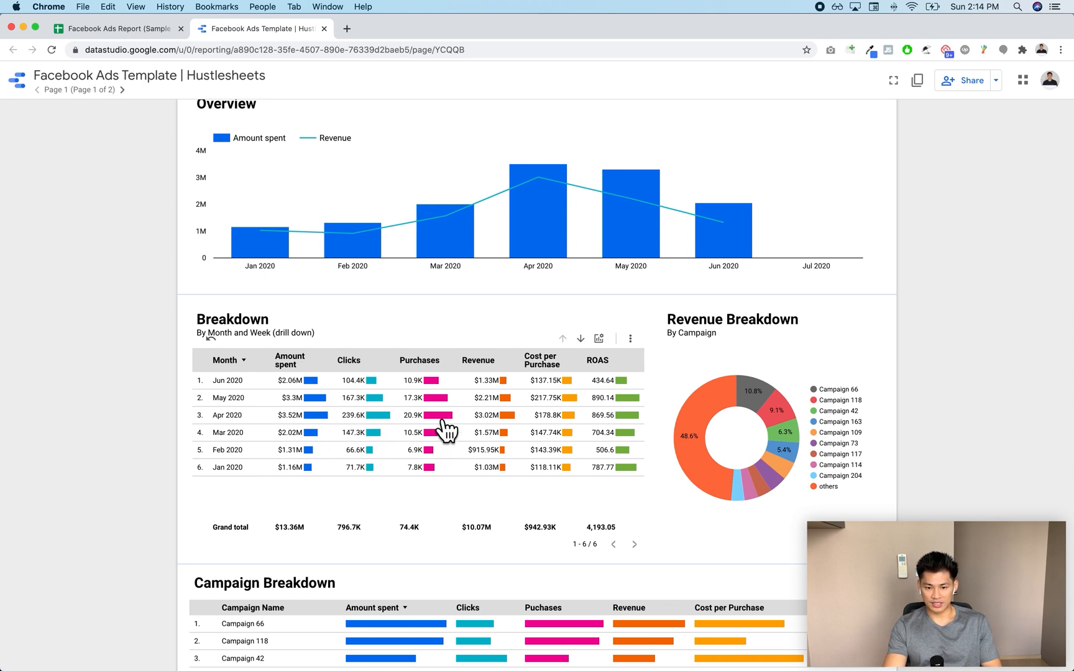
pyautogui.moveTo(464, 442)
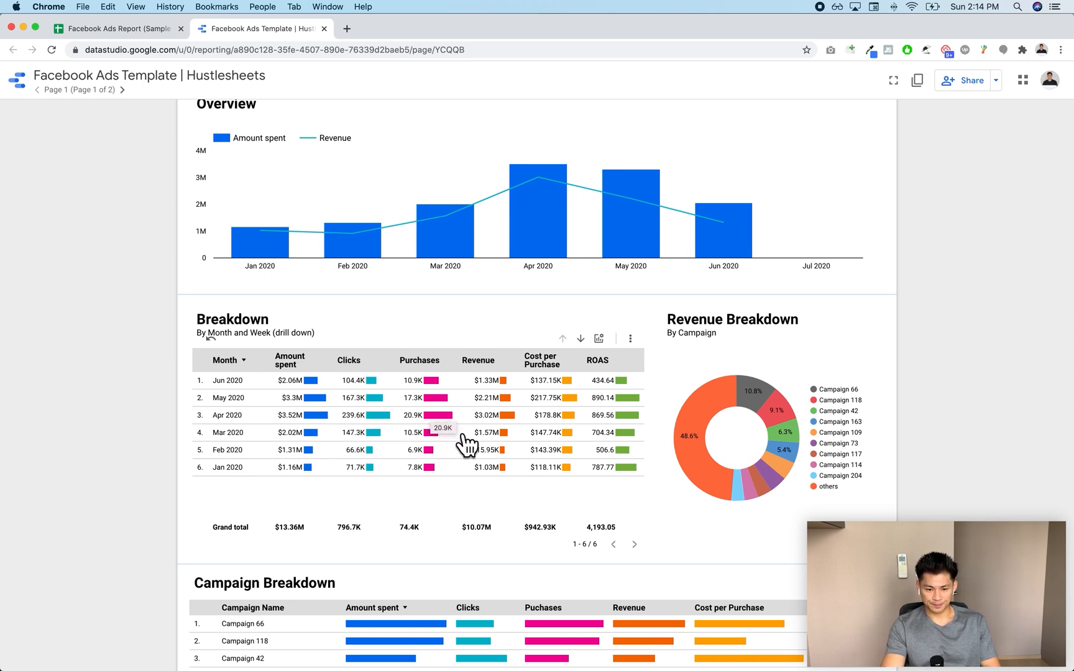
pyautogui.moveTo(268, 571)
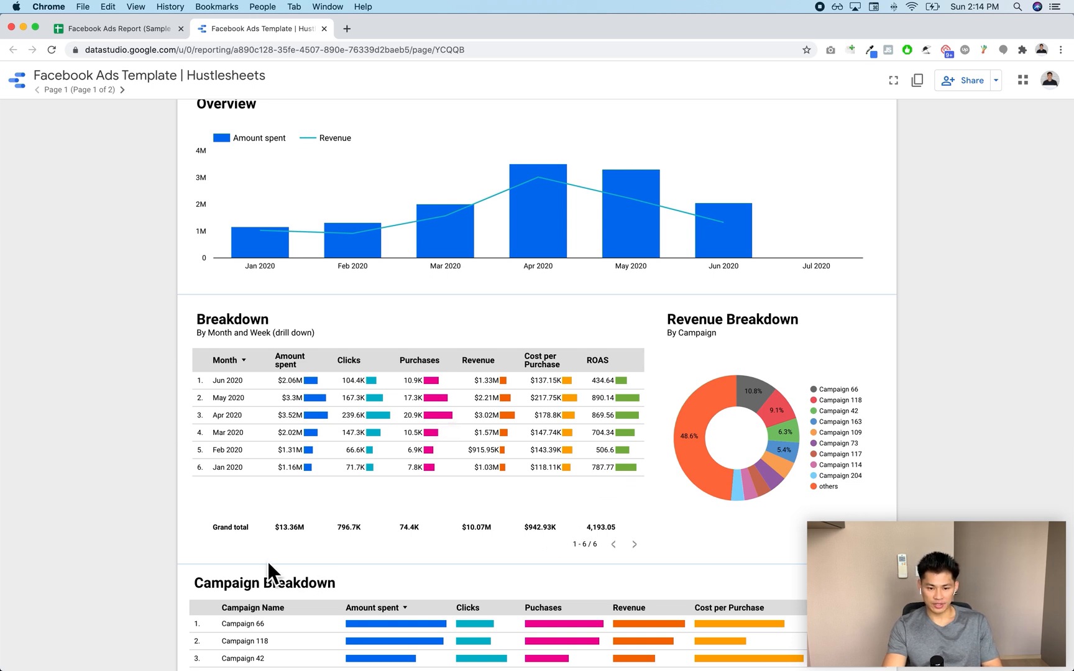
pyautogui.moveTo(712, 421)
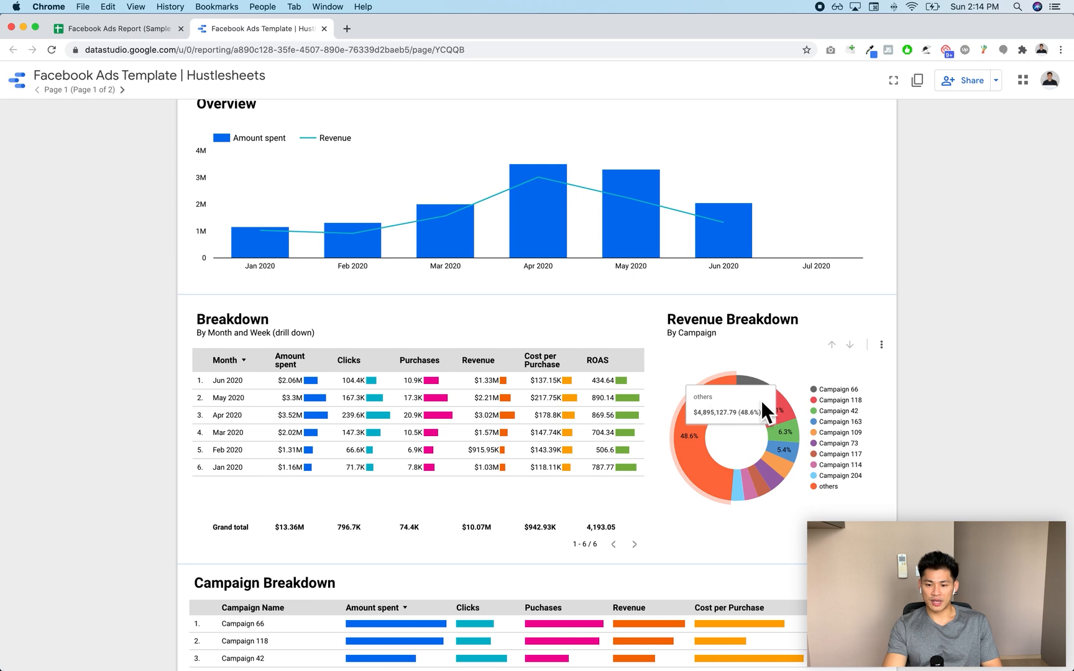
pyautogui.moveTo(919, 477)
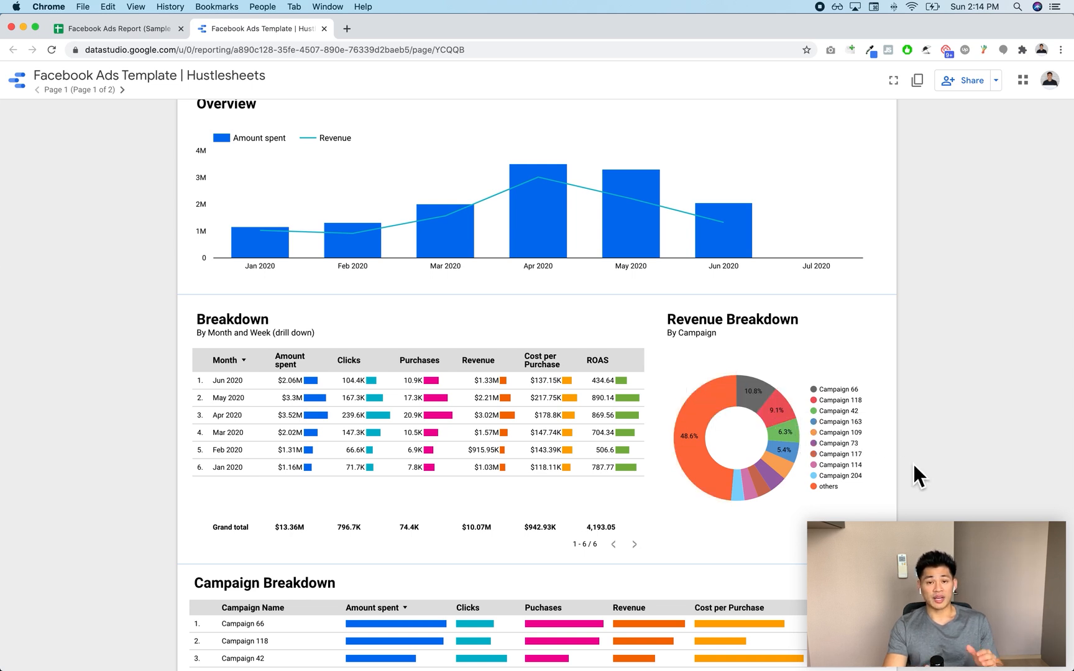
pyautogui.moveTo(912, 461)
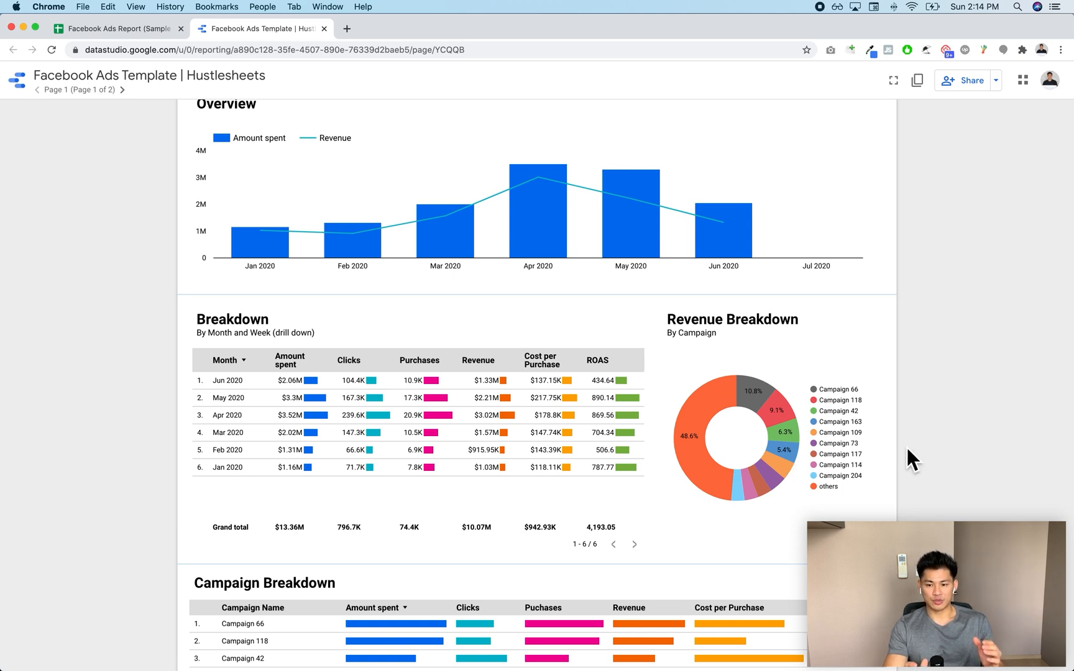
pyautogui.moveTo(806, 428)
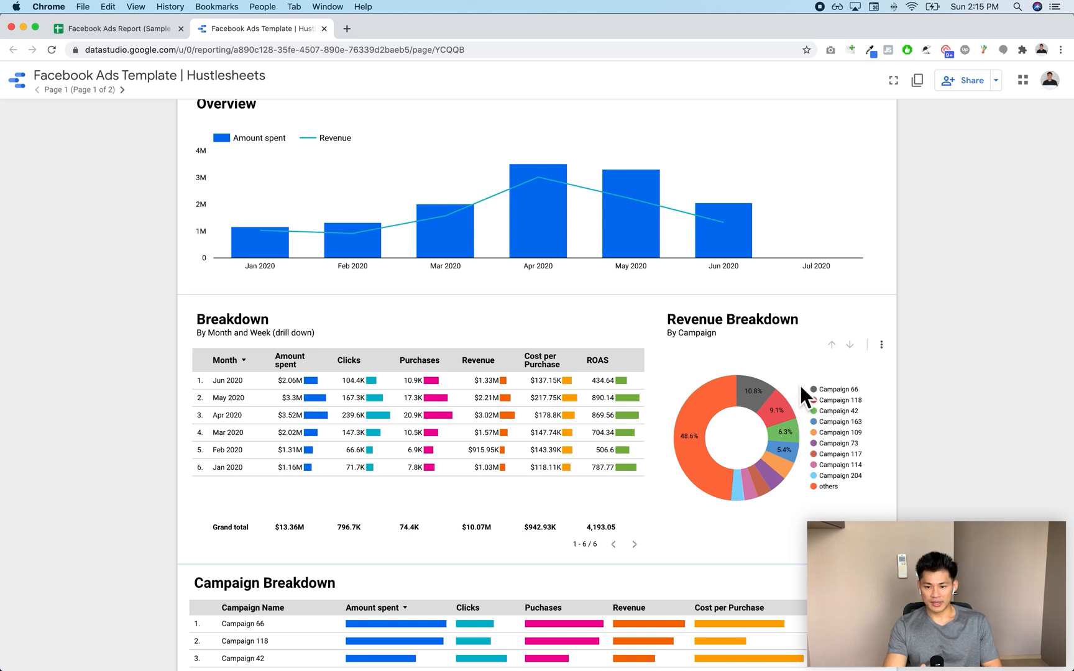
pyautogui.moveTo(745, 500)
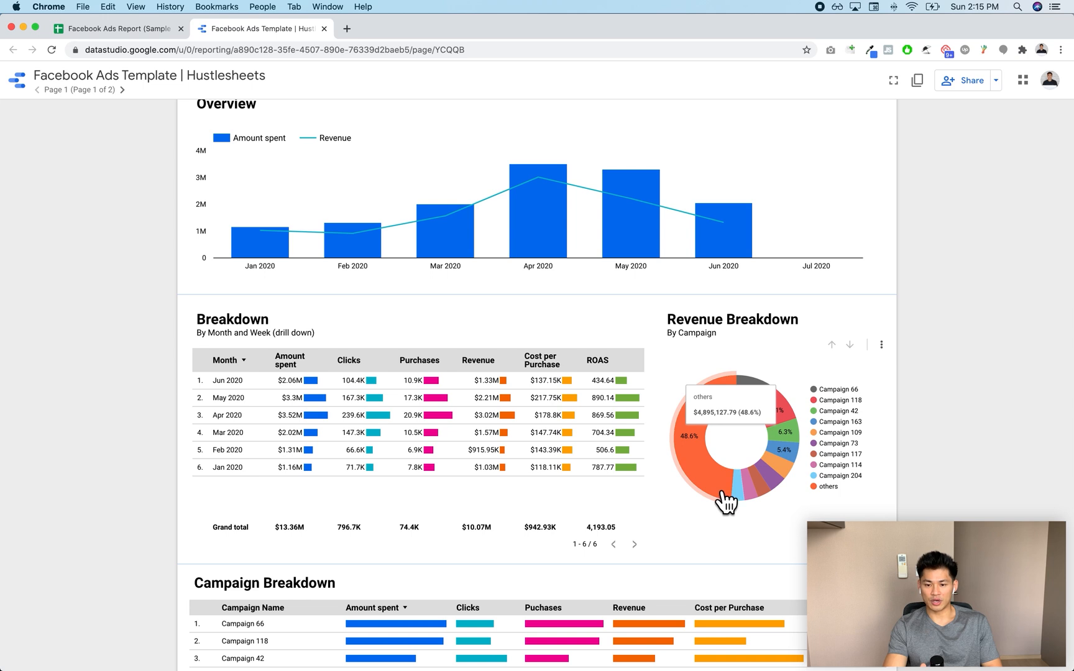
pyautogui.moveTo(767, 418)
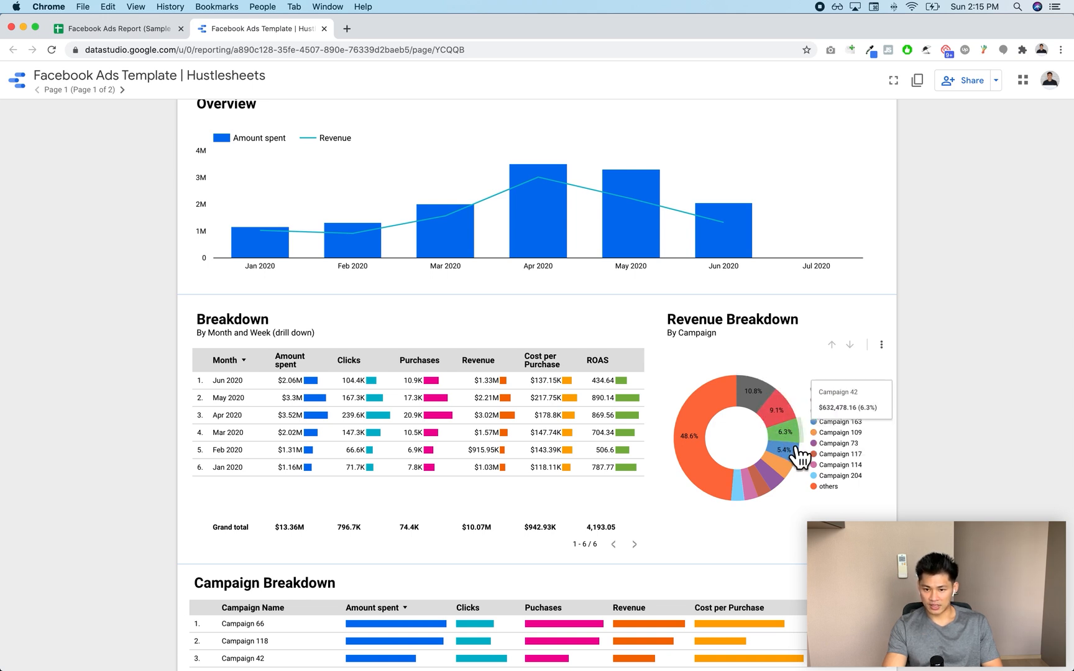
pyautogui.scroll(-3)
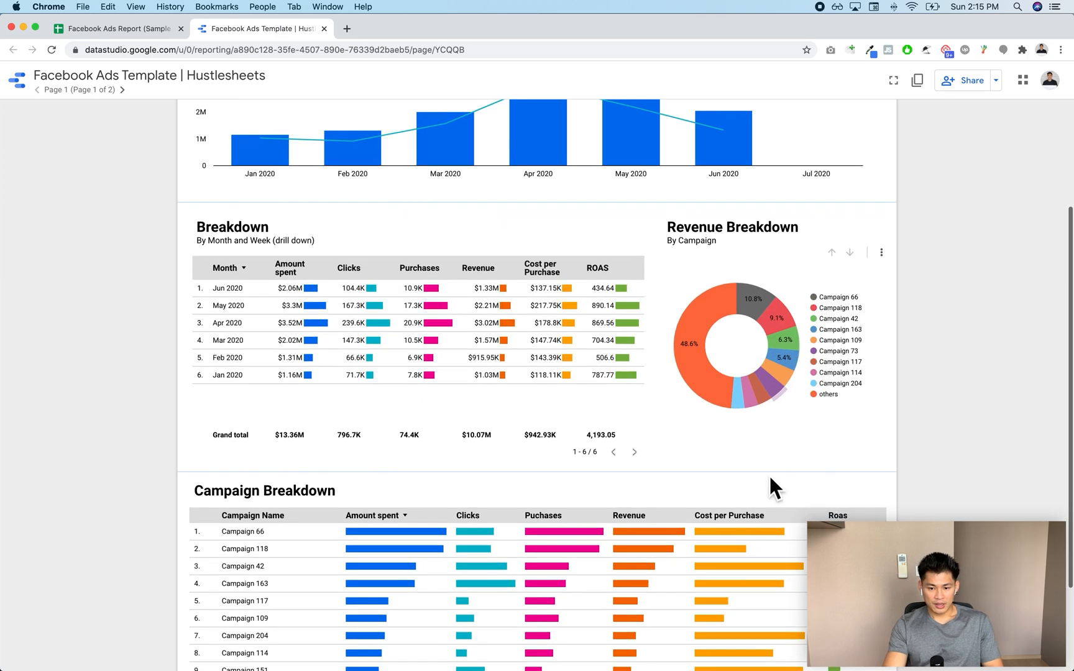
pyautogui.scroll(-3)
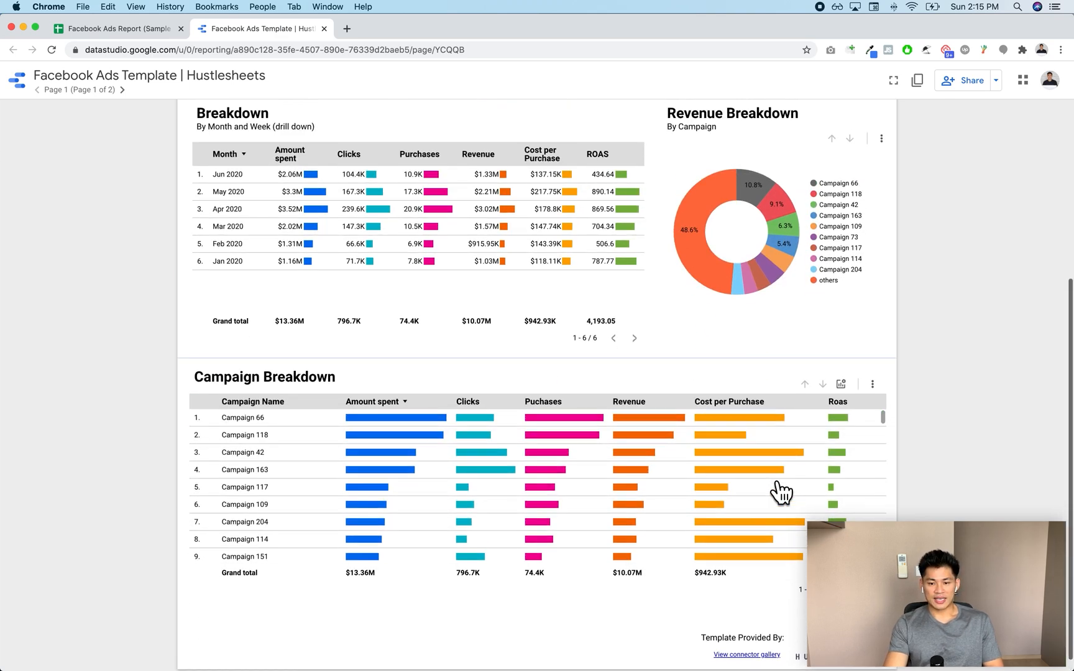
pyautogui.moveTo(553, 428)
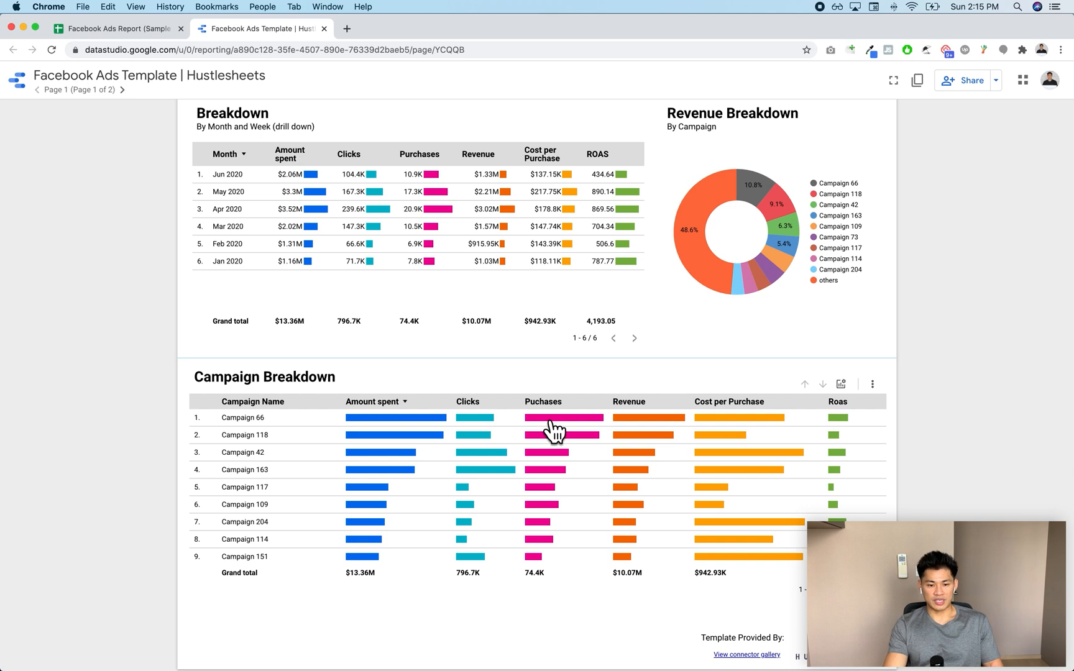
pyautogui.moveTo(423, 436)
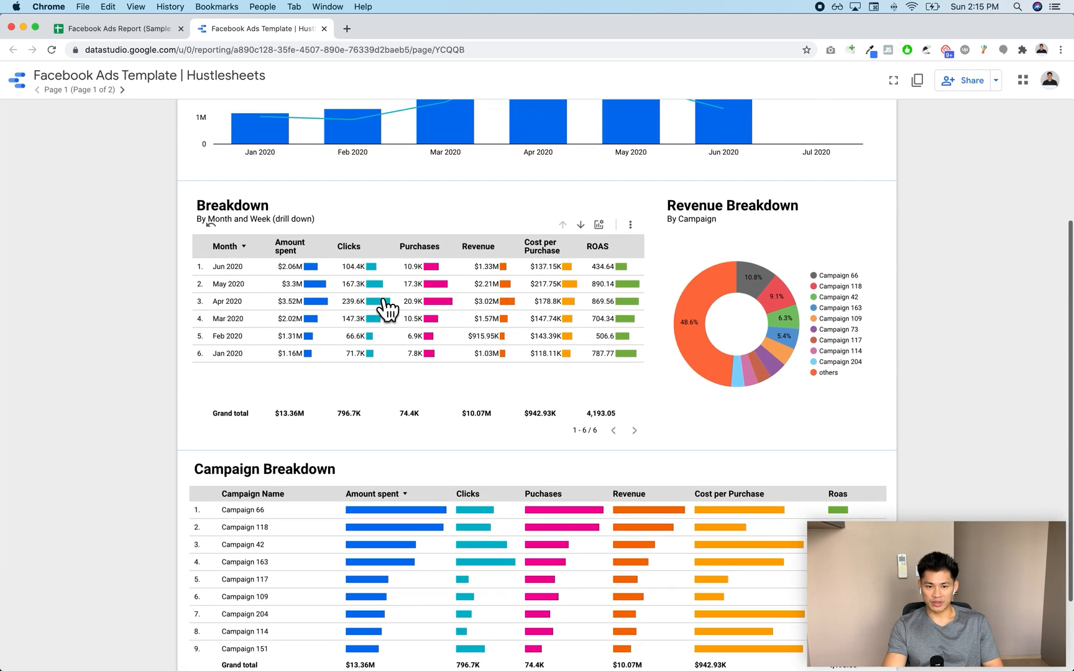
pyautogui.scroll(-3)
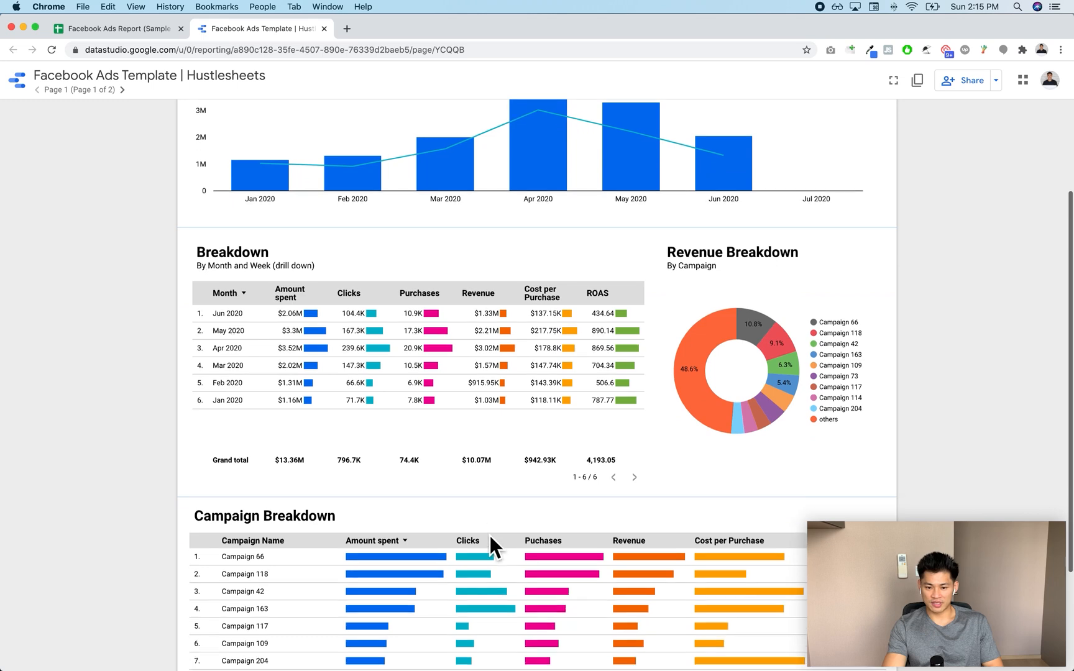
pyautogui.scroll(-3)
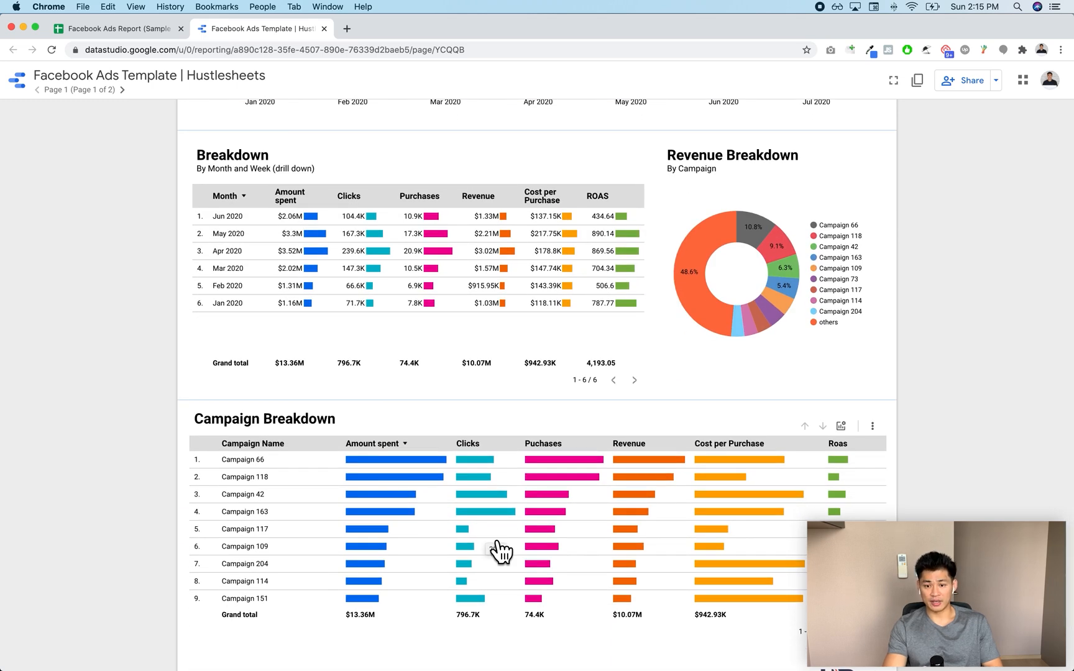
pyautogui.scroll(-3)
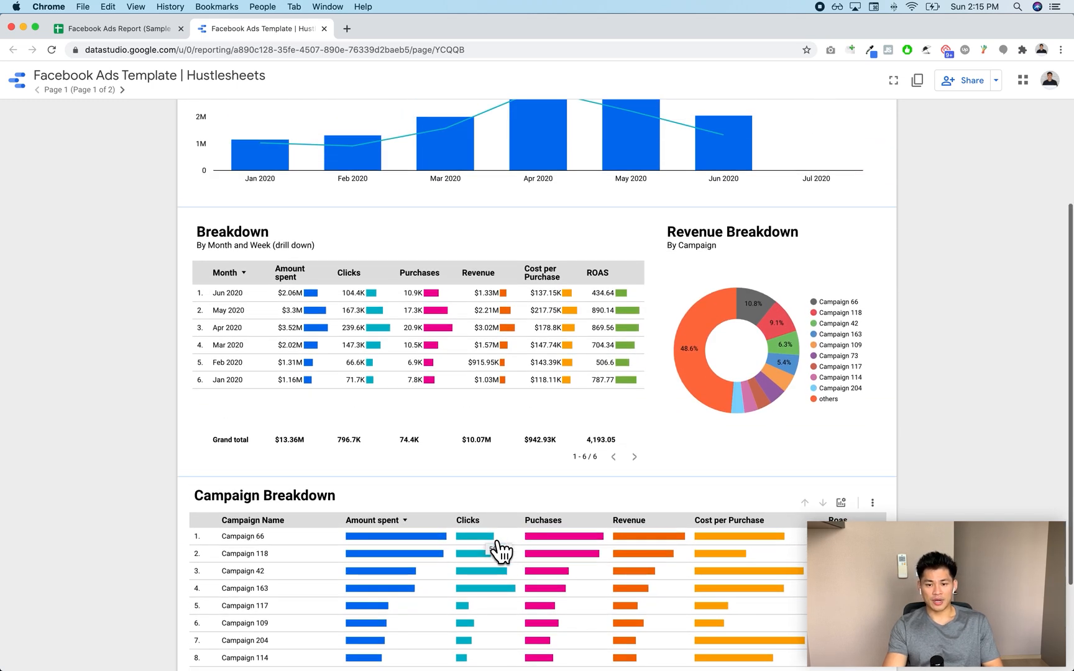
pyautogui.scroll(3)
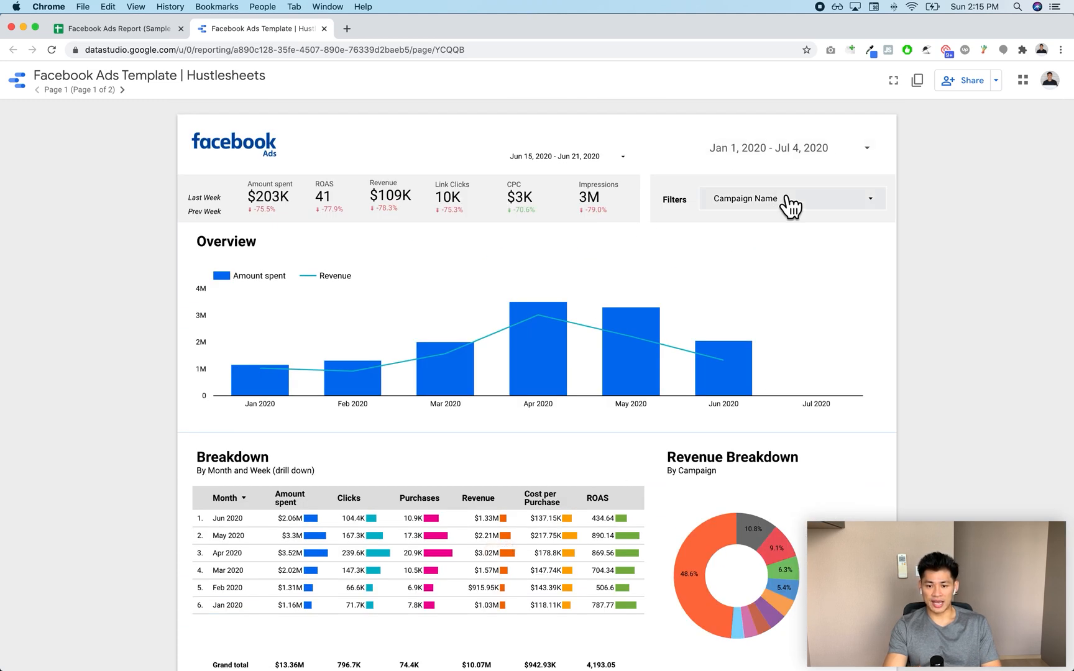
# - Narrow the whole dashboard to Campaign 66 only via the Campaign Name filter and review it
pyautogui.click(791, 199)
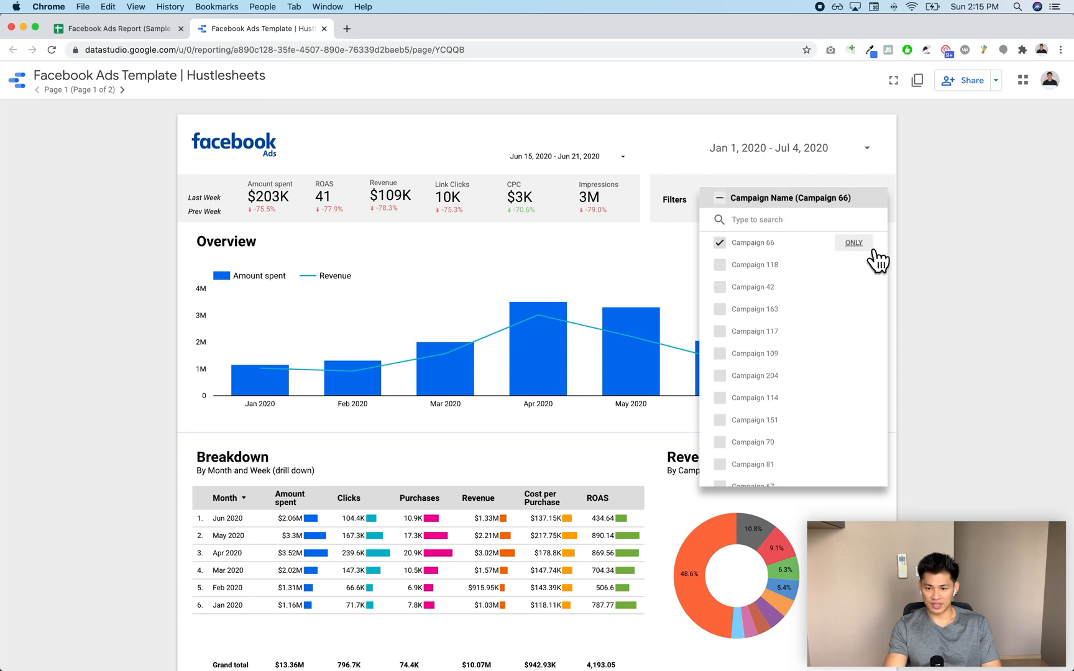
pyautogui.click(853, 242)
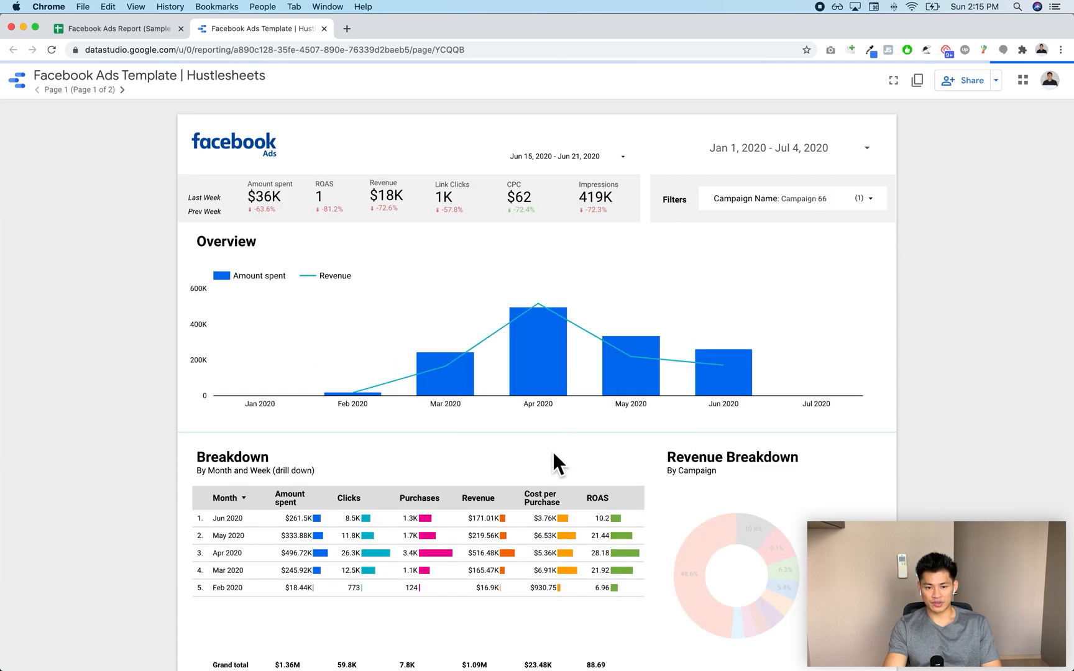
pyautogui.scroll(-3)
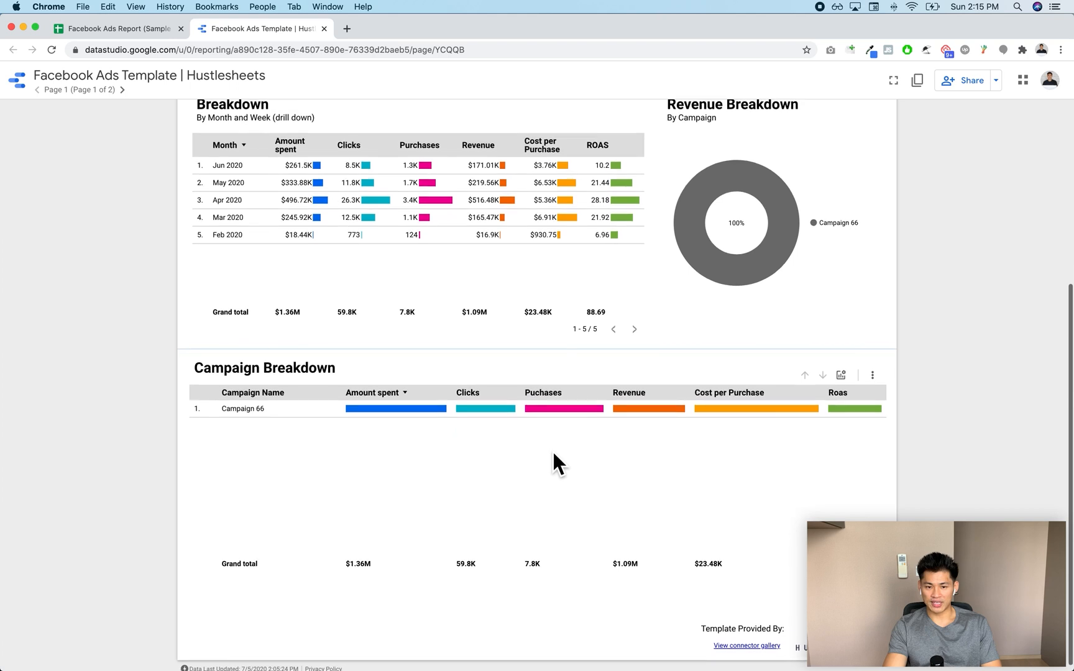
pyautogui.scroll(3)
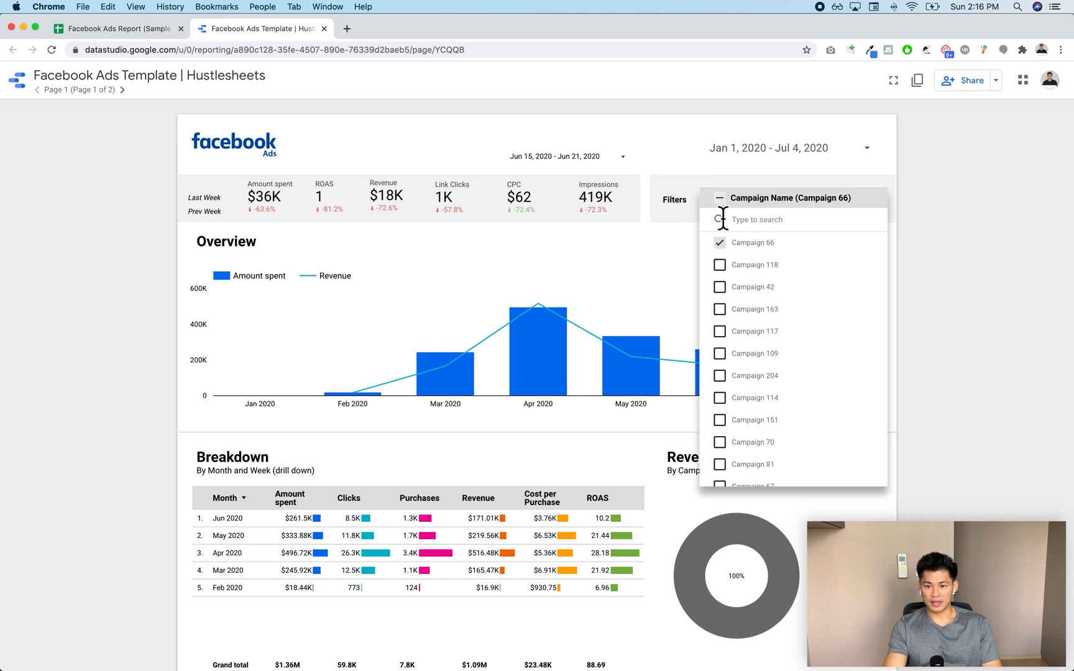
# - Clear the Campaign Name filter so all campaigns show again
pyautogui.click(719, 197)
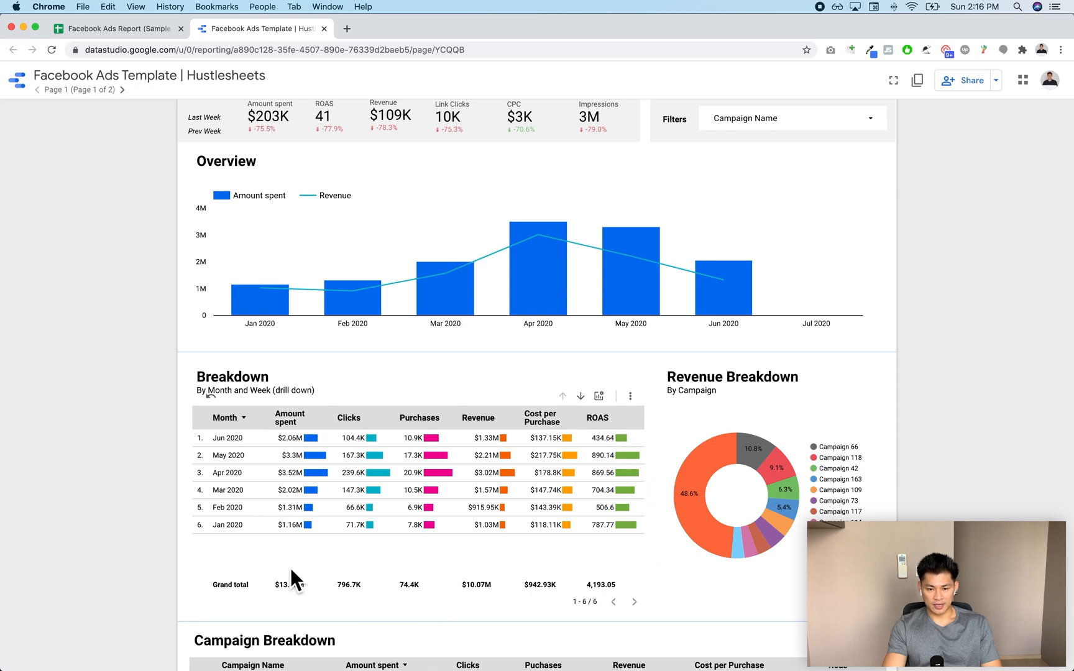
pyautogui.scroll(-3)
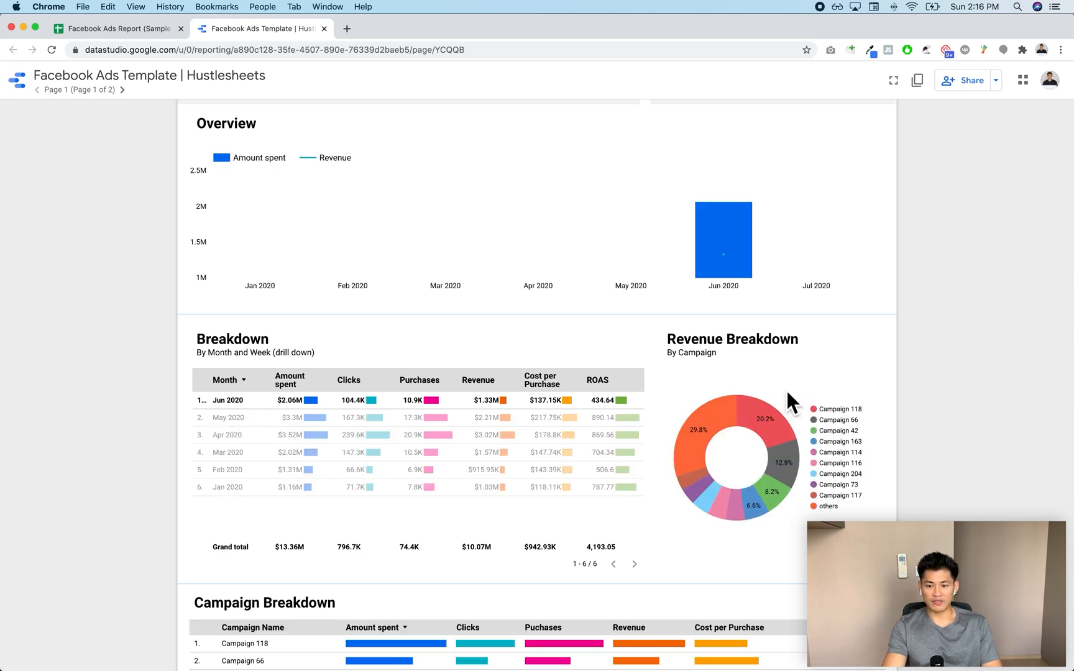
pyautogui.moveTo(745, 424)
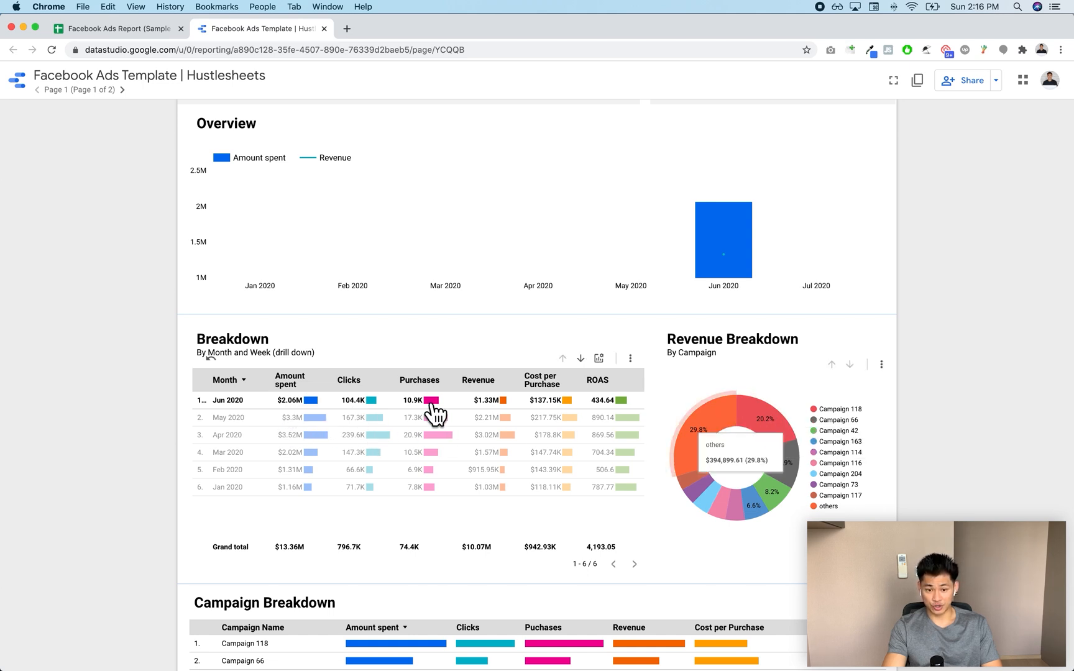
pyautogui.scroll(-3)
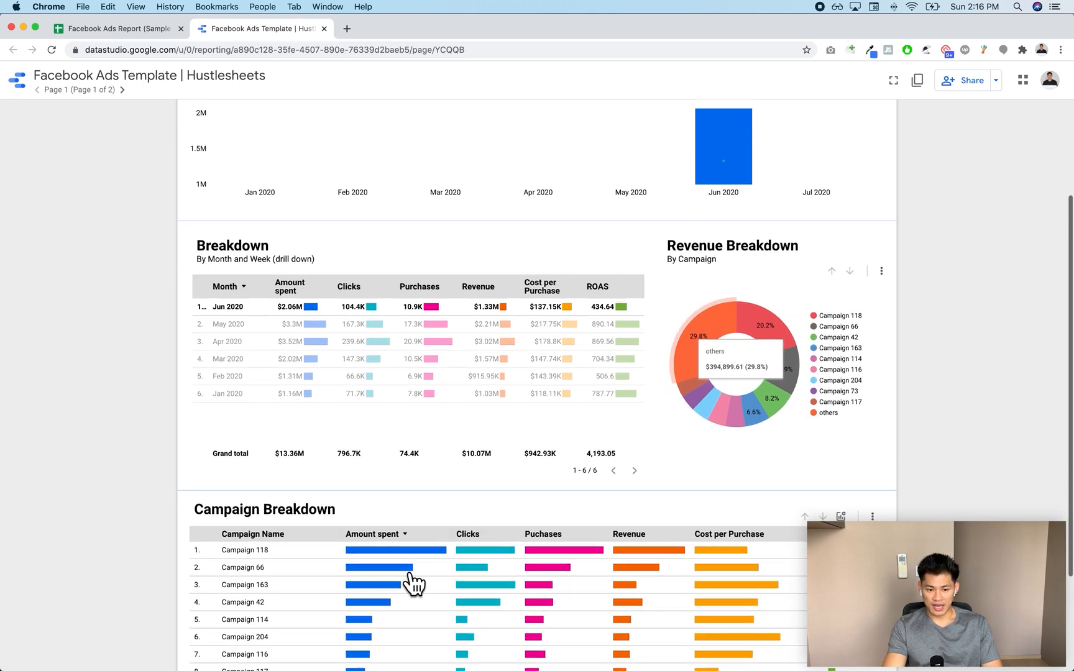
pyautogui.scroll(-3)
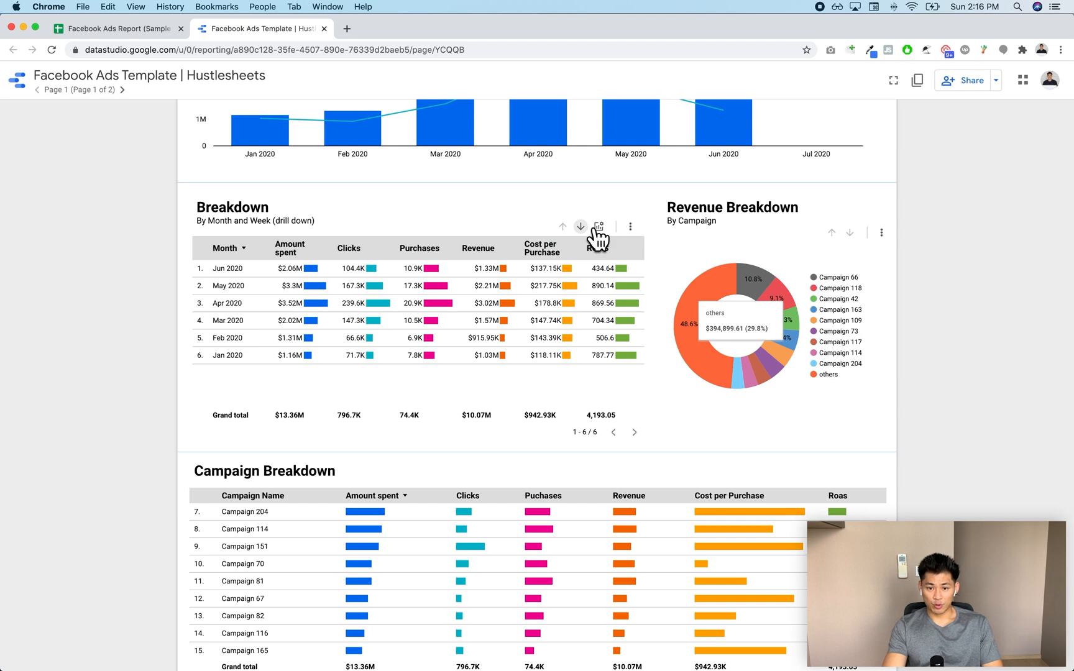
pyautogui.moveTo(580, 226)
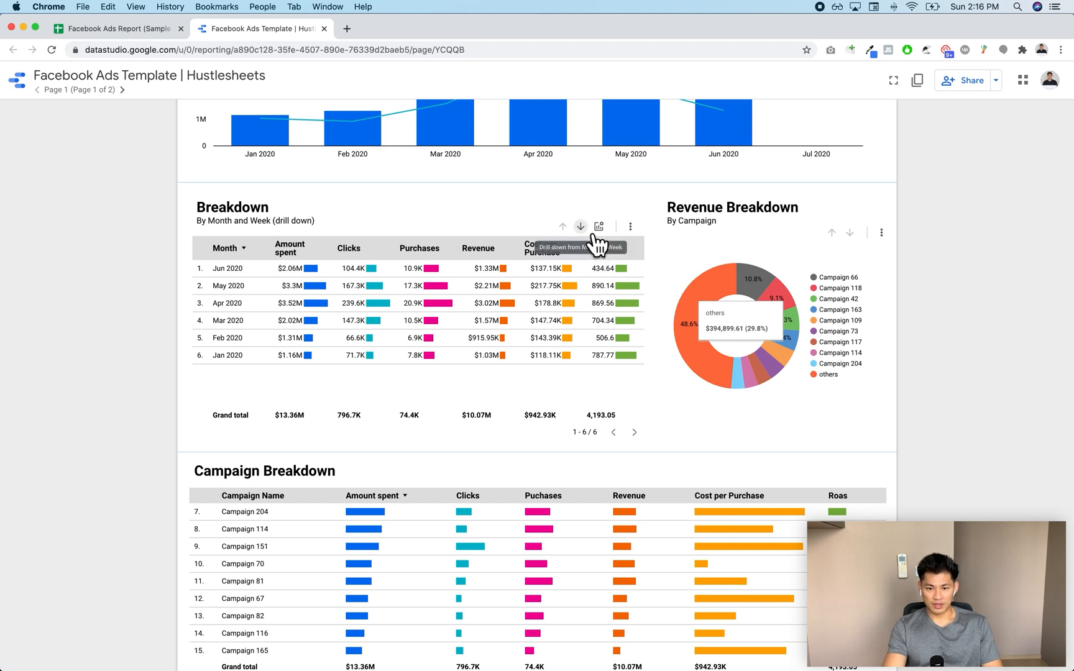
# - Cross-filter the report to Campaign 66 from its Revenue Breakdown pie slice
pyautogui.click(580, 227)
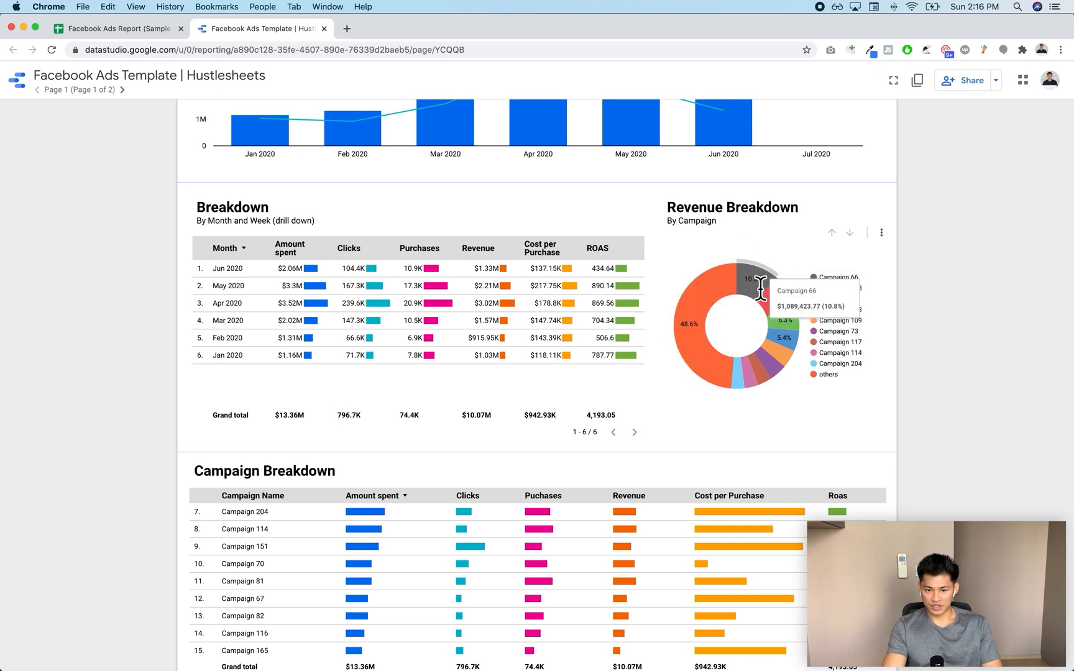
pyautogui.click(754, 274)
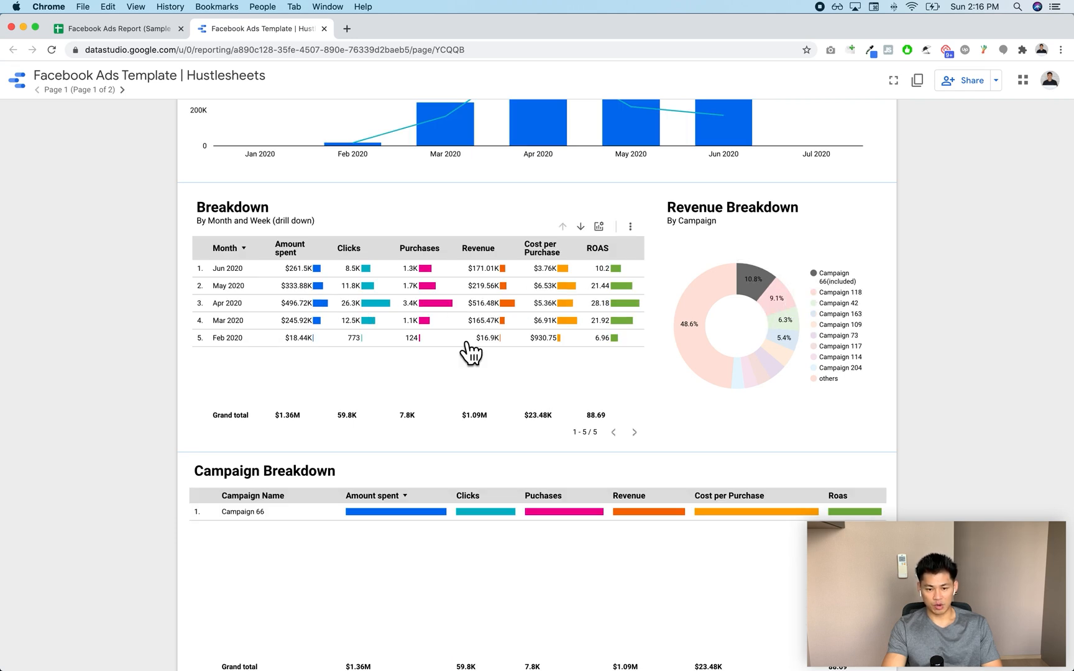
pyautogui.moveTo(373, 445)
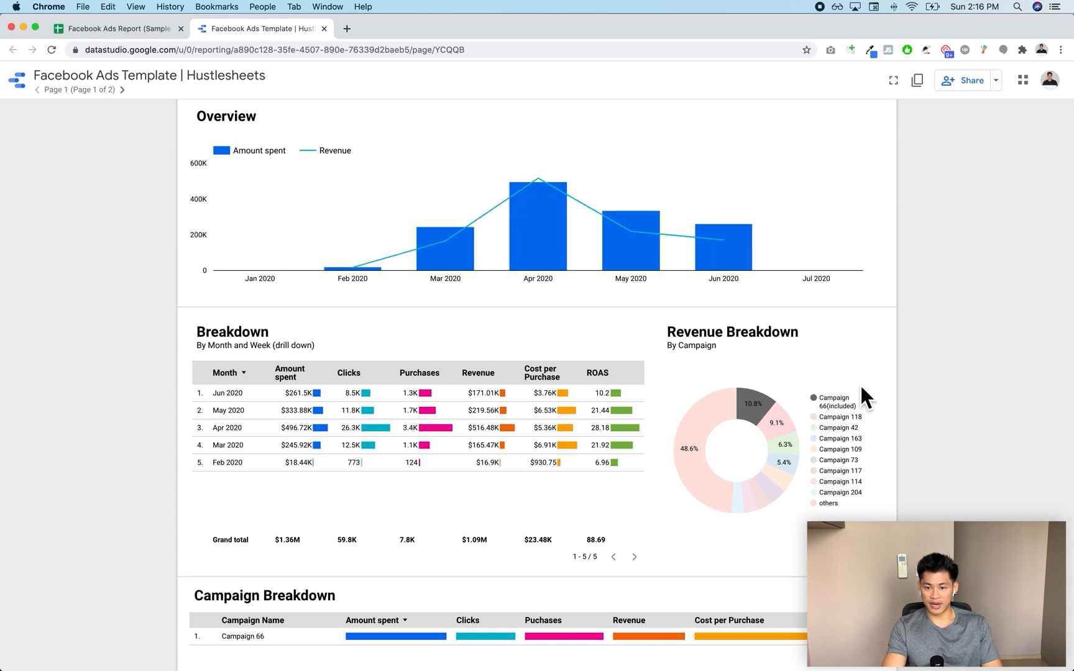
pyautogui.moveTo(785, 428)
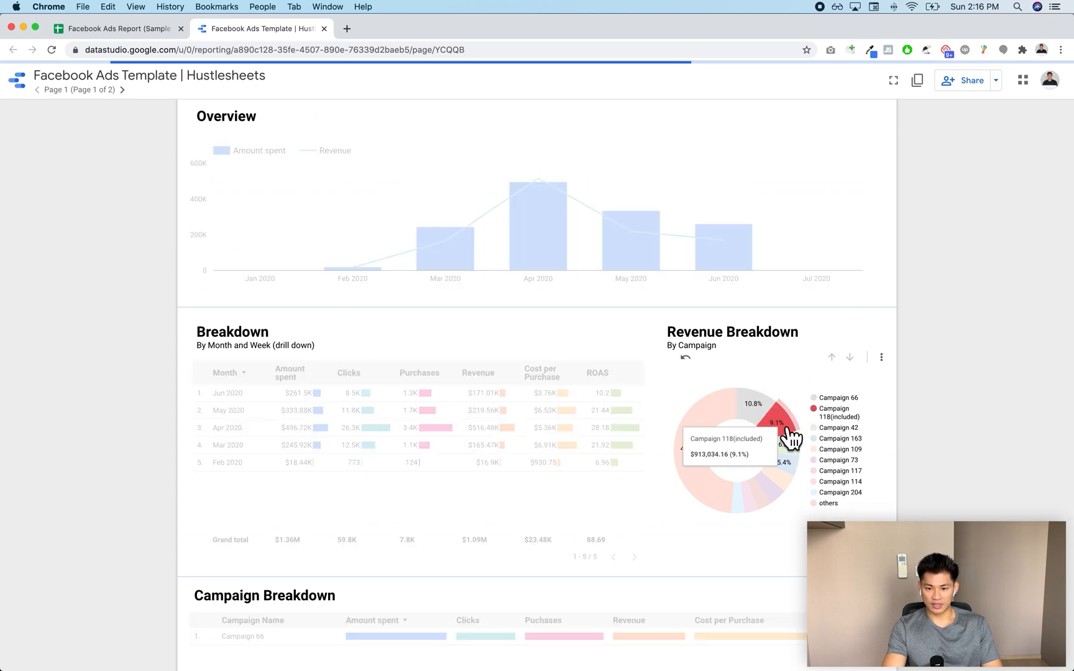
# - Cross-filter the report to Campaign 118 instead, then bring up the raw Facebook Ads Report spreadsheet
pyautogui.click(777, 422)
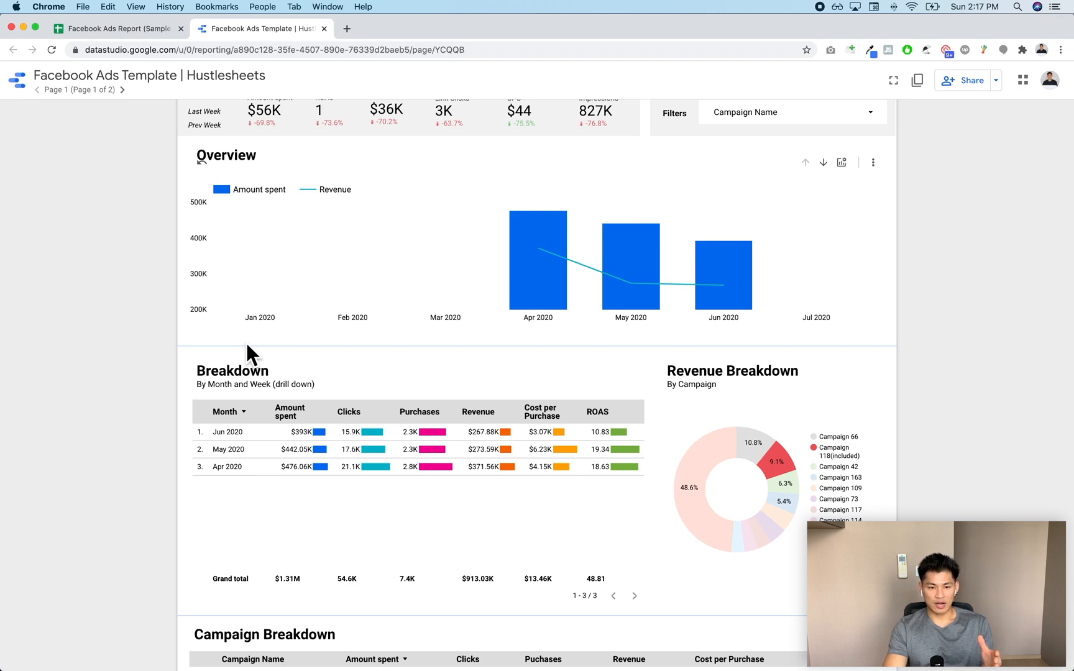
pyautogui.click(116, 28)
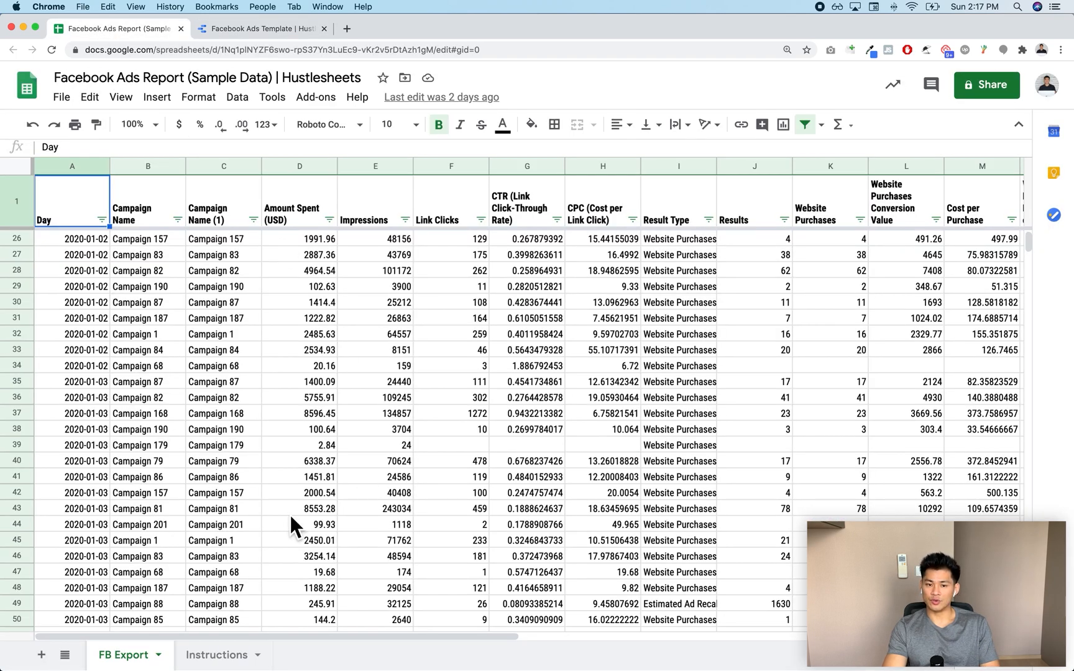
pyautogui.moveTo(266, 54)
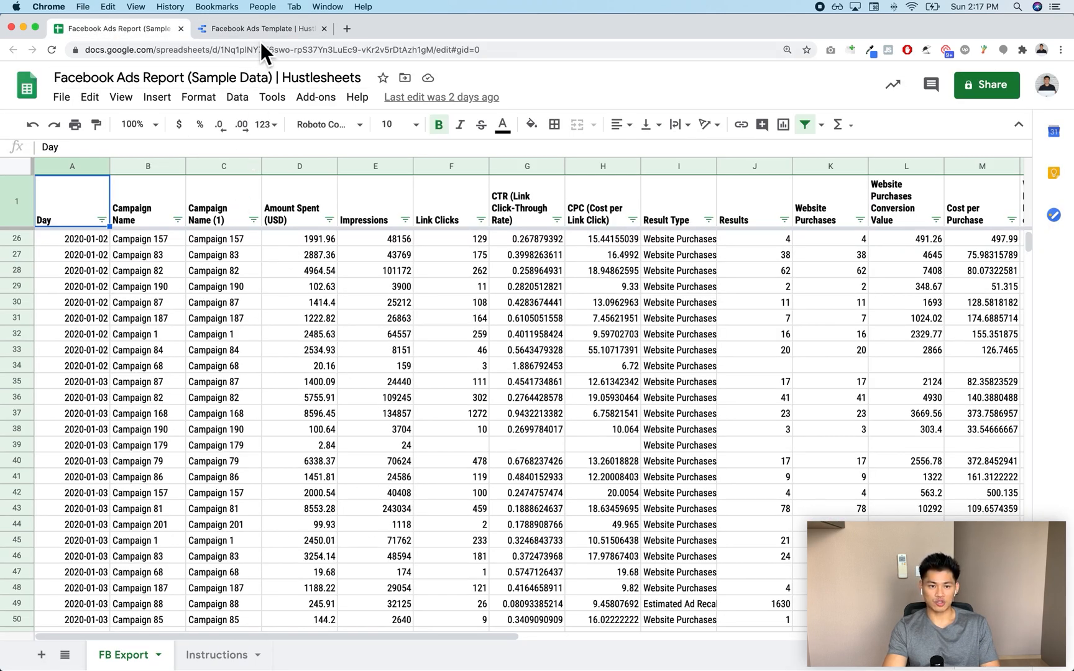
# - Flip between the raw export spreadsheet and the dashboard, ending on the Campaign 118 report
pyautogui.click(261, 28)
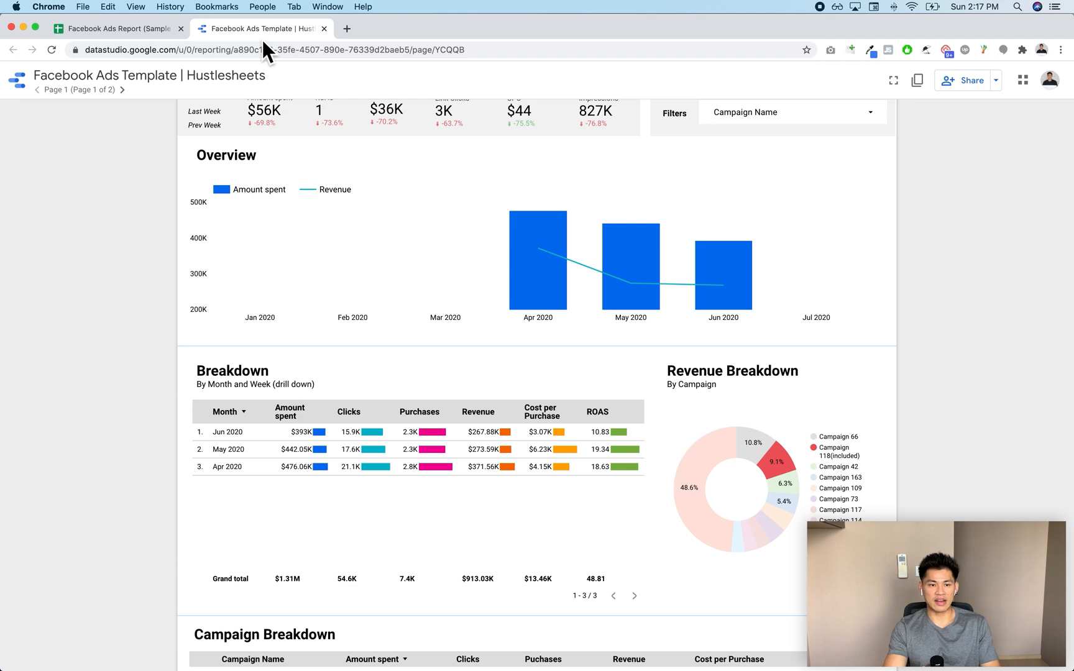
pyautogui.click(117, 29)
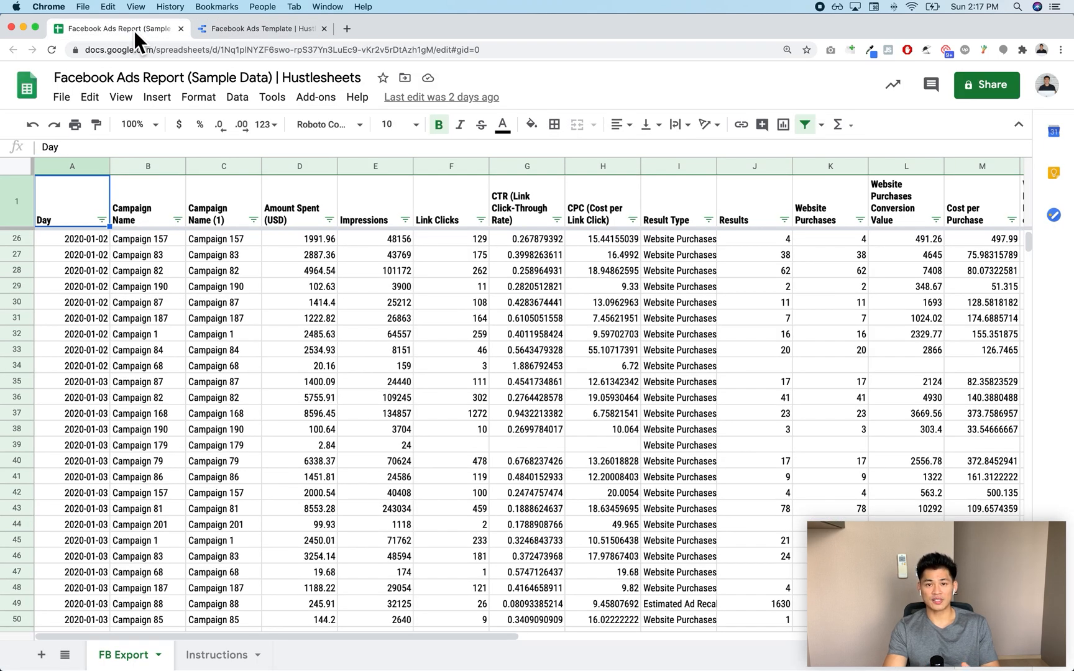
pyautogui.click(260, 28)
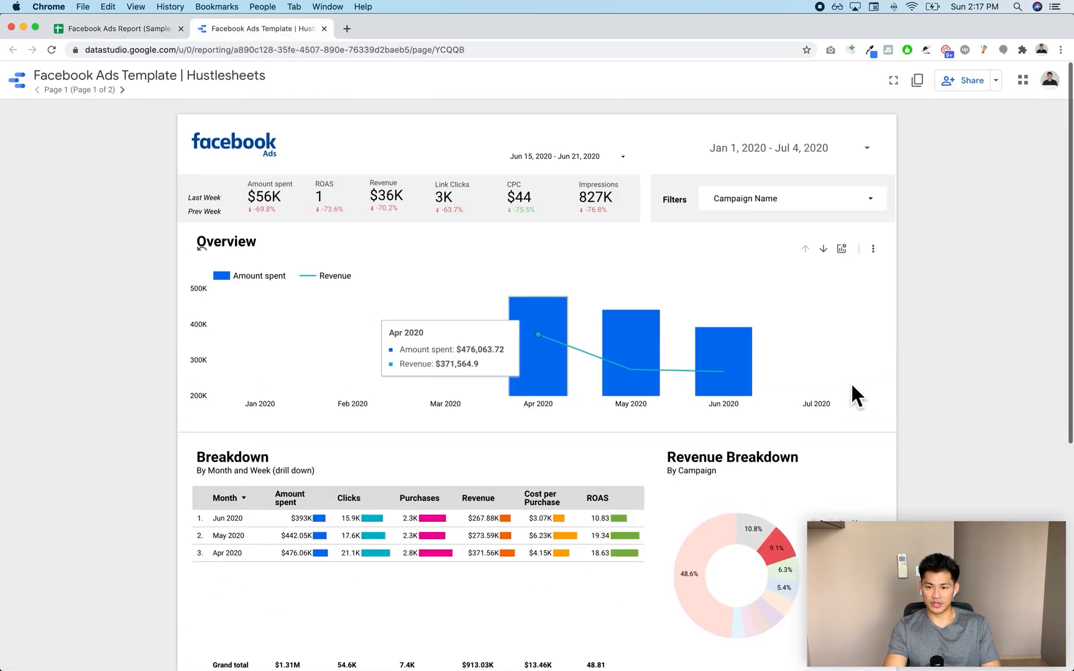
pyautogui.moveTo(915, 196)
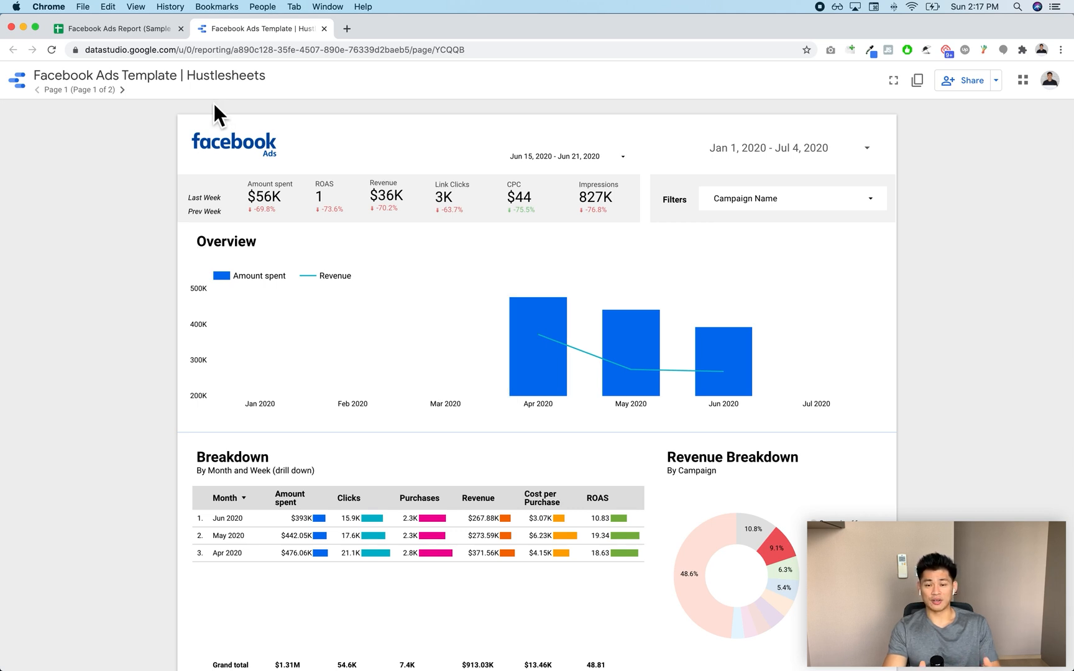
pyautogui.moveTo(247, 180)
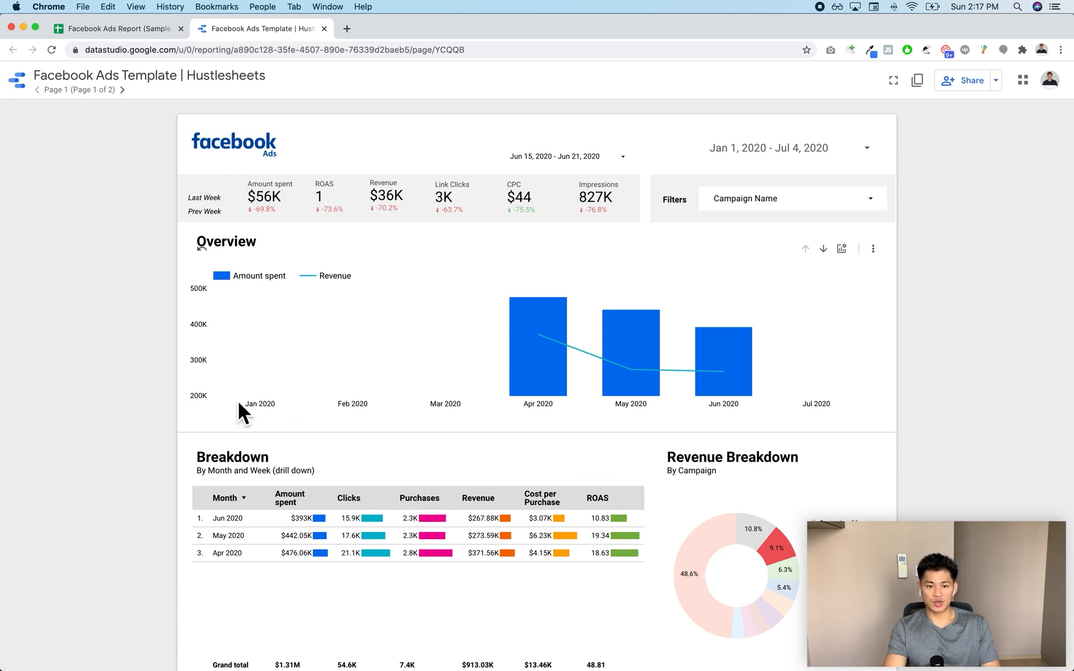
pyautogui.moveTo(114, 365)
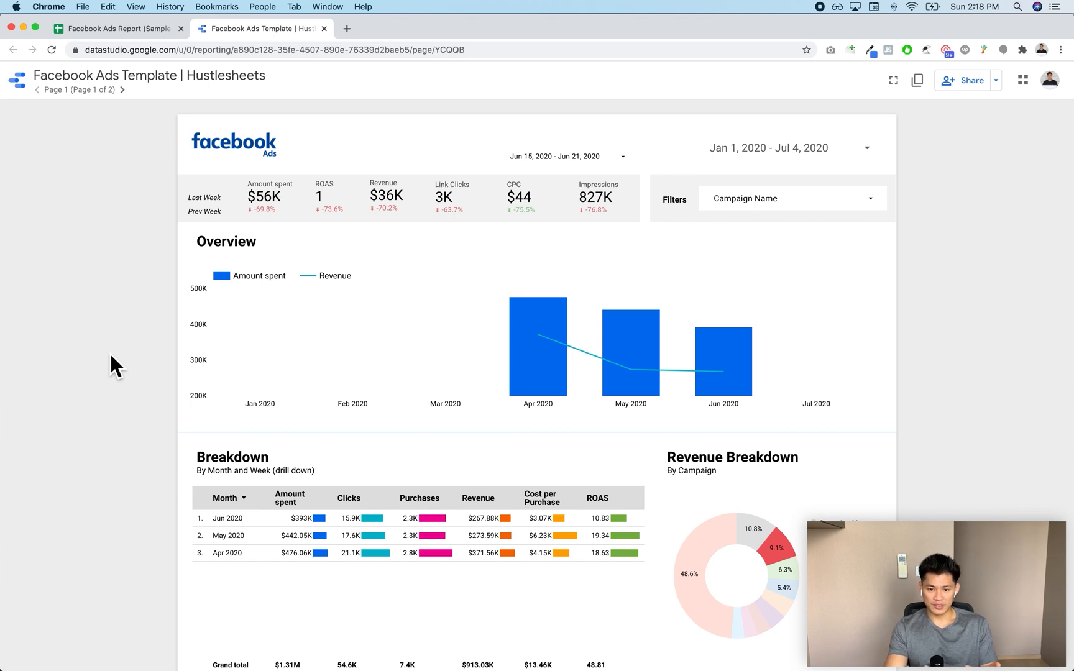
pyautogui.scroll(-3)
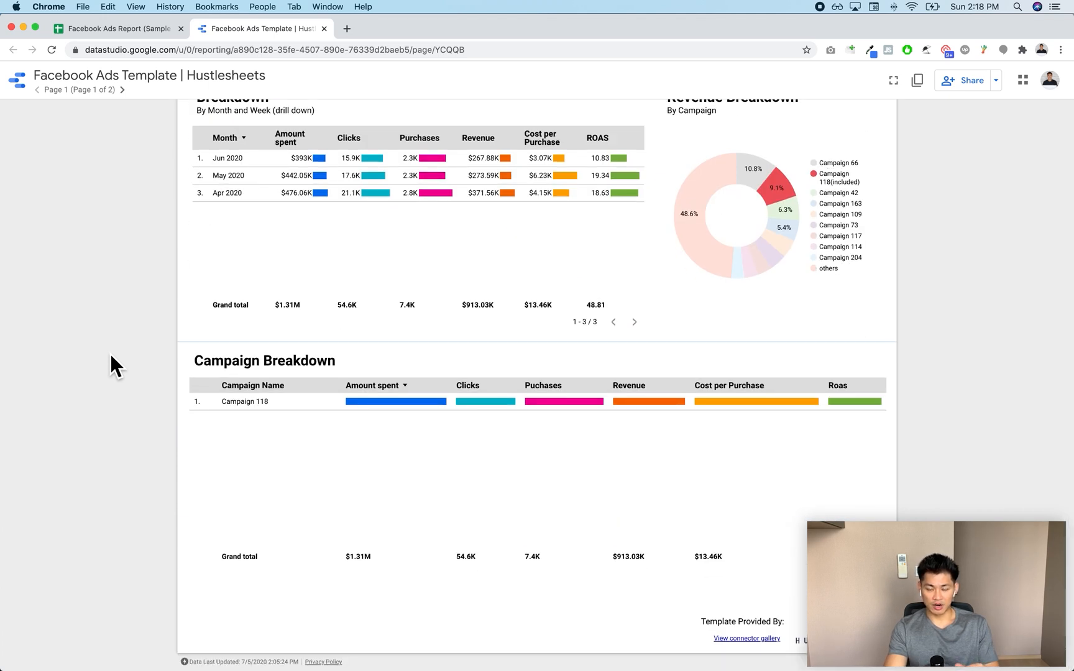